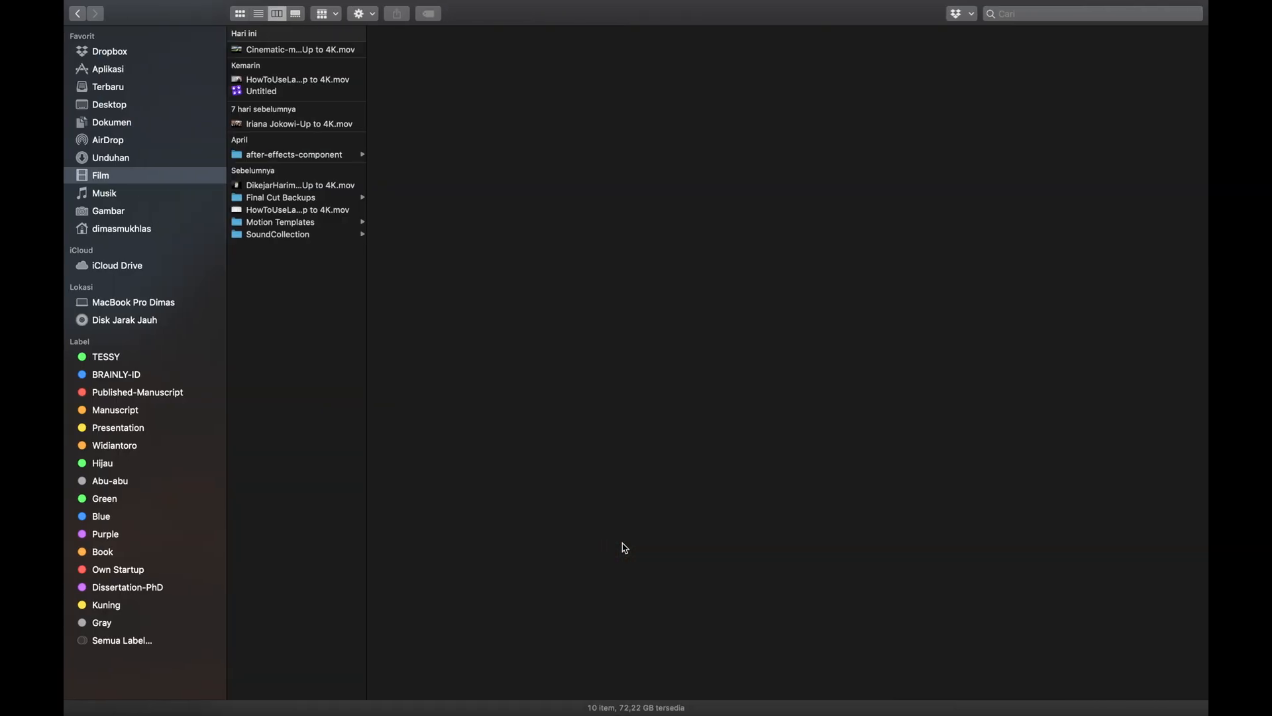
Preview the Cinematic-mateusz-Home-Up to 4K.mov clip in Finder and play the 3840×2160 footage.
left_click(296, 49)
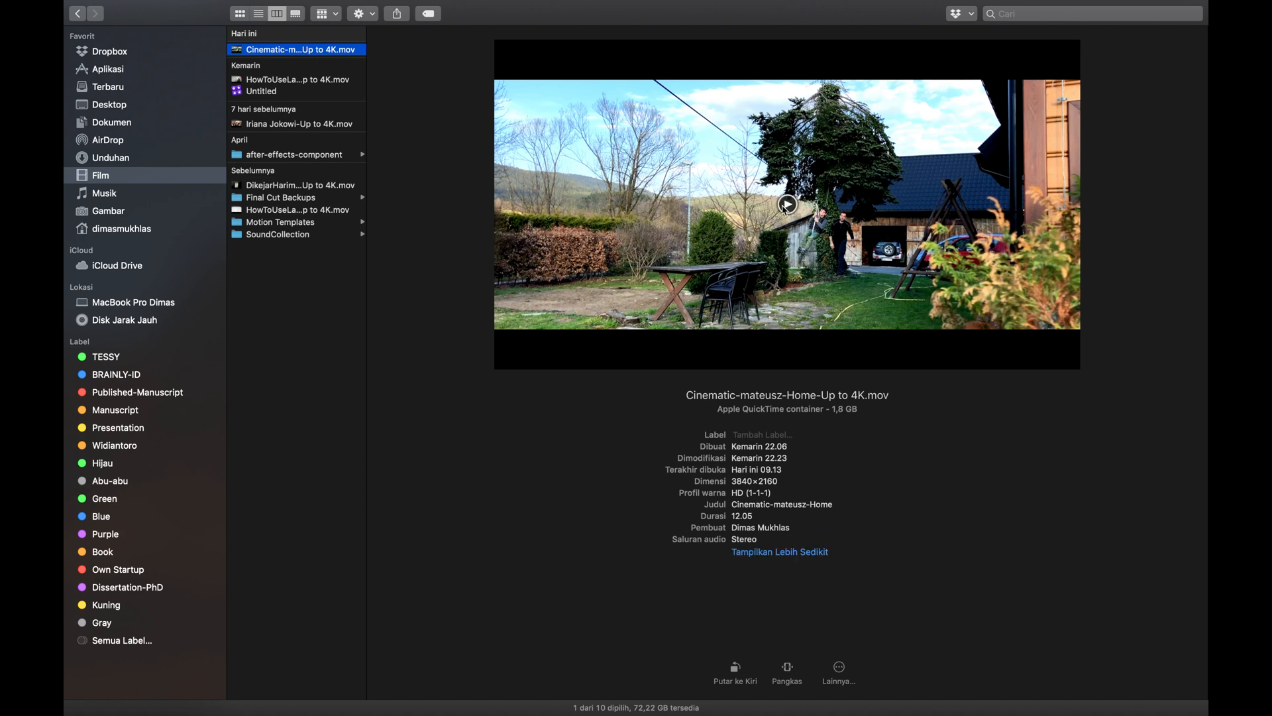
mouse_move(827, 421)
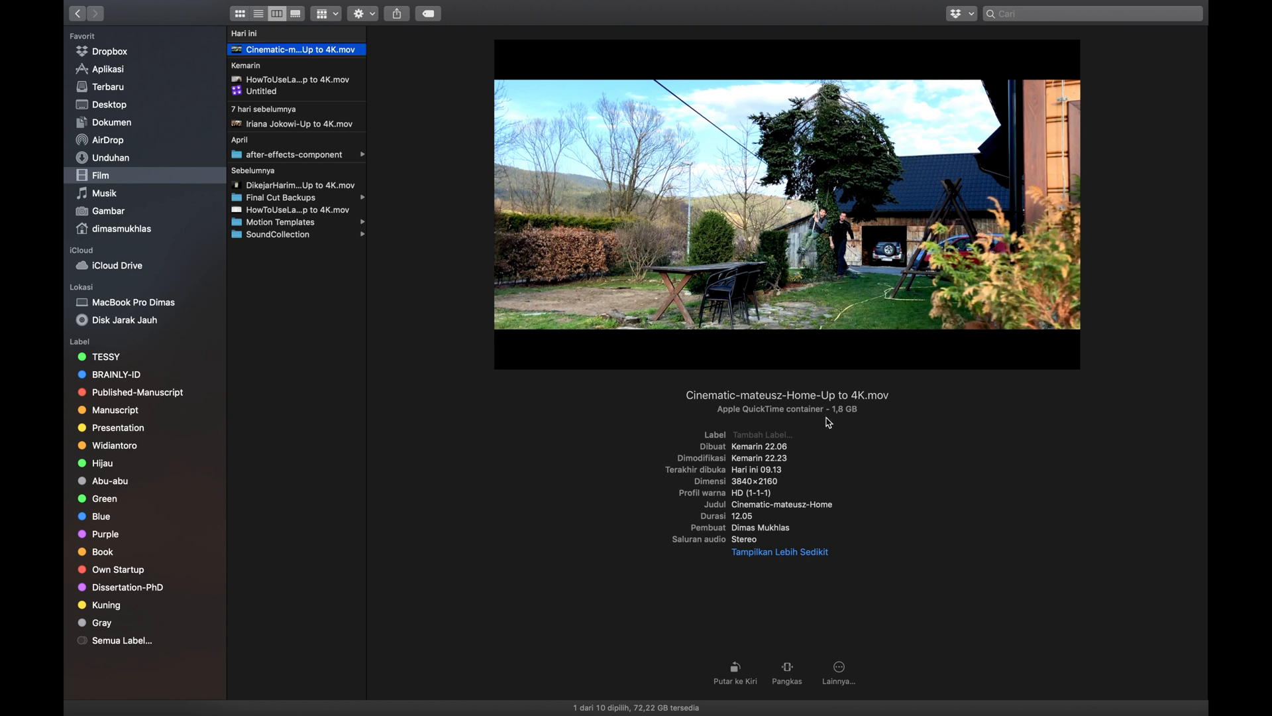
mouse_move(833, 421)
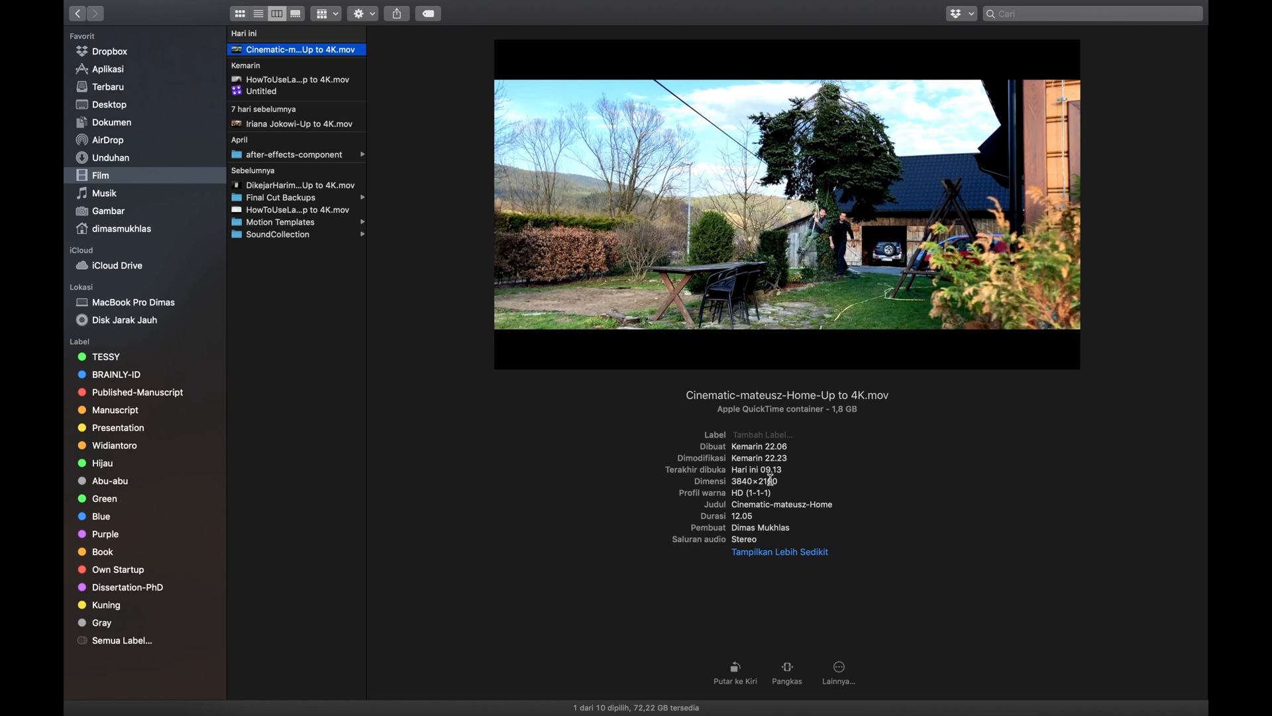
left_click(786, 204)
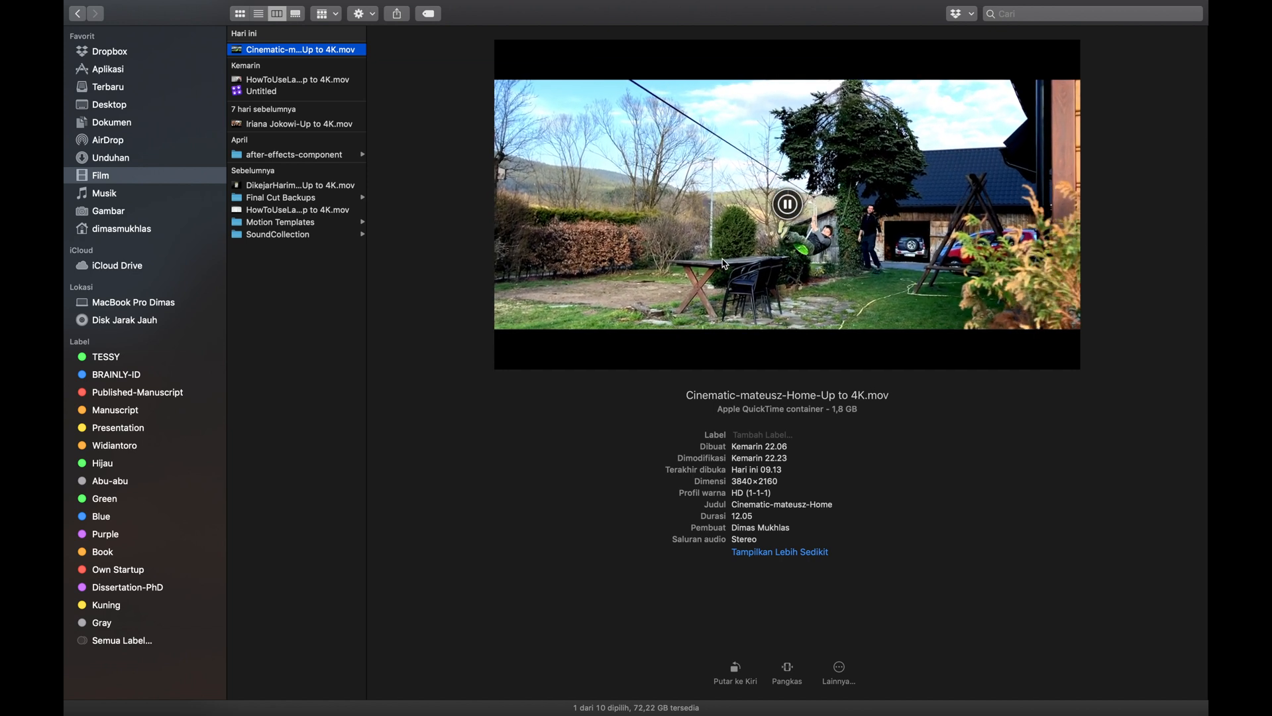
mouse_move(611, 300)
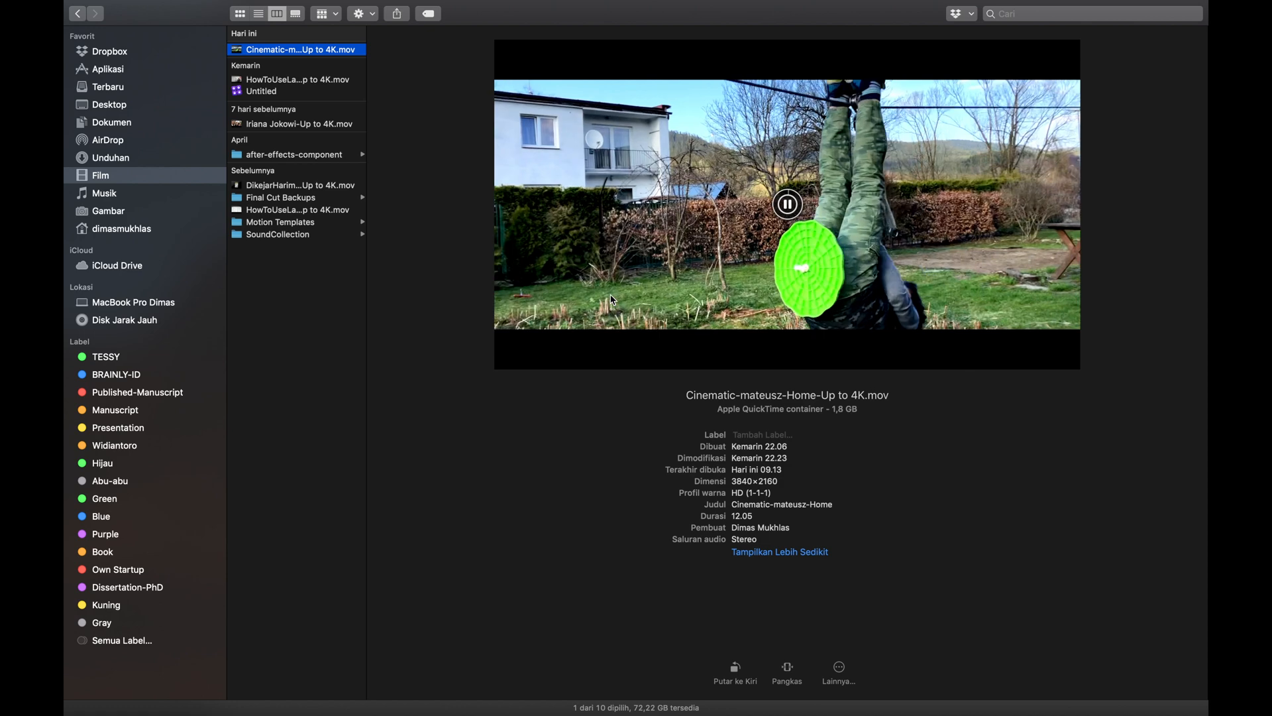
left_click(786, 204)
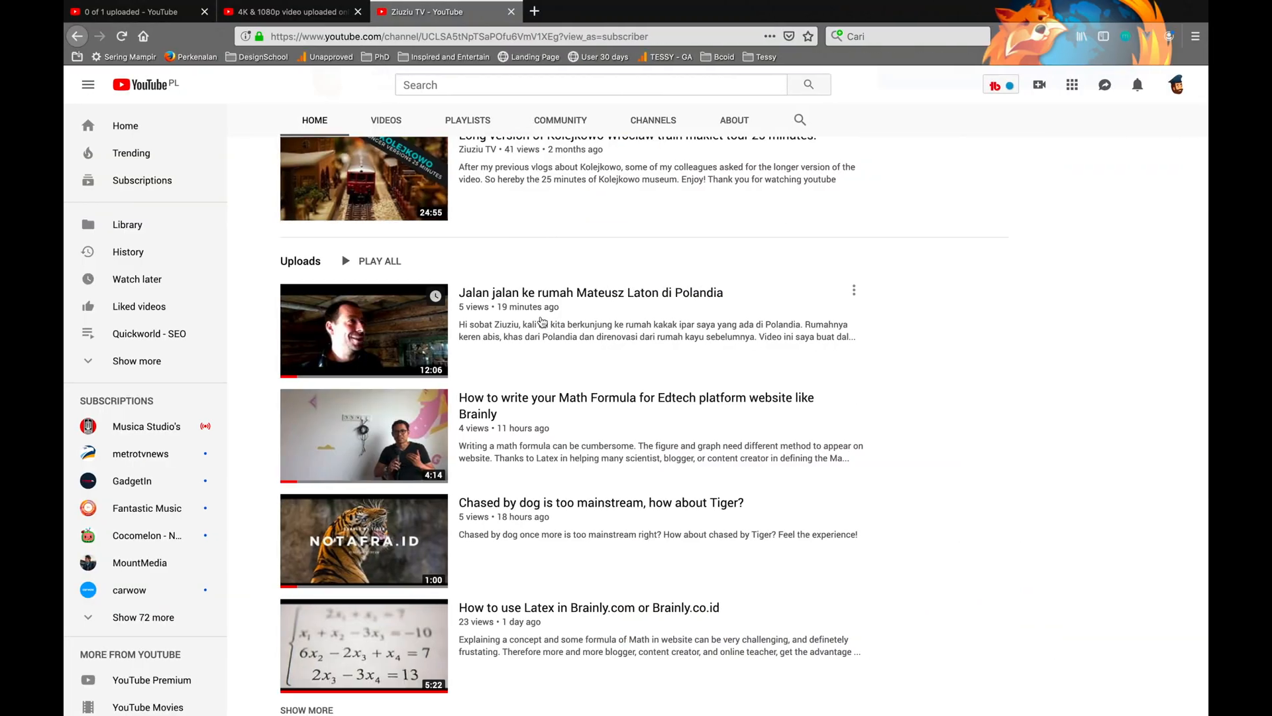
Play the newly uploaded Mateusz Laton video and check its playback settings menu.
left_click(363, 329)
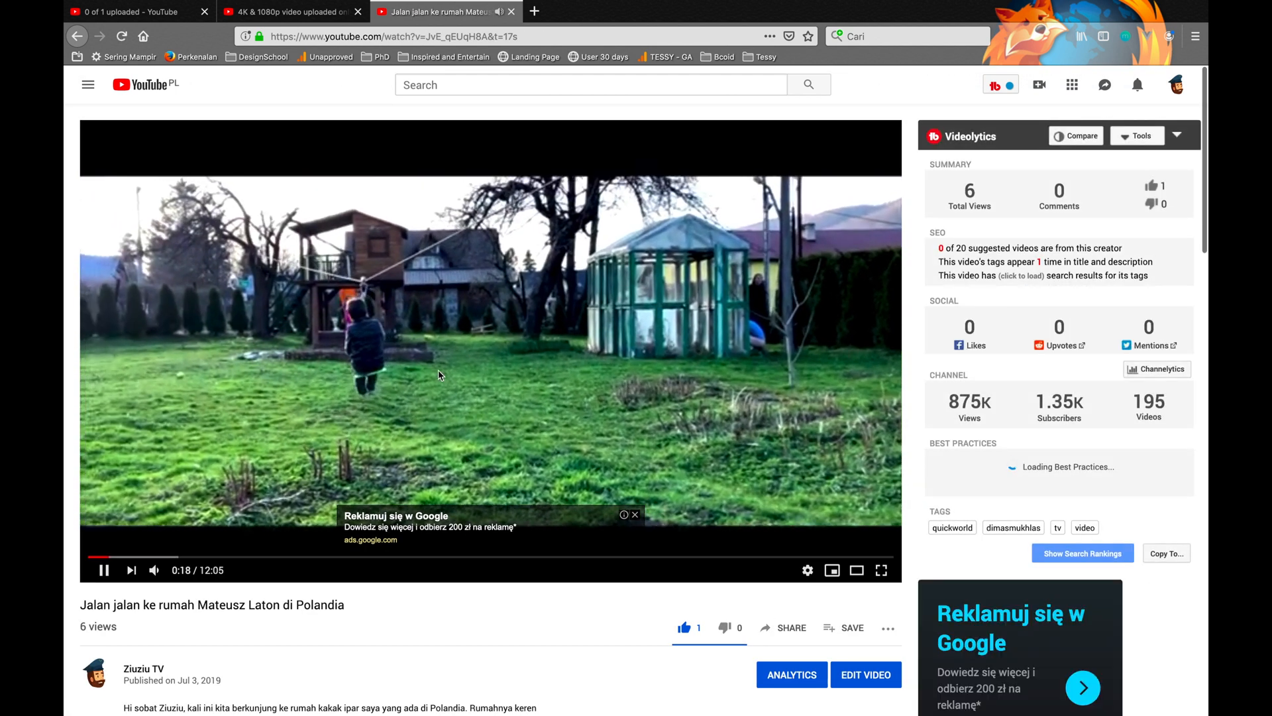
mouse_move(807, 570)
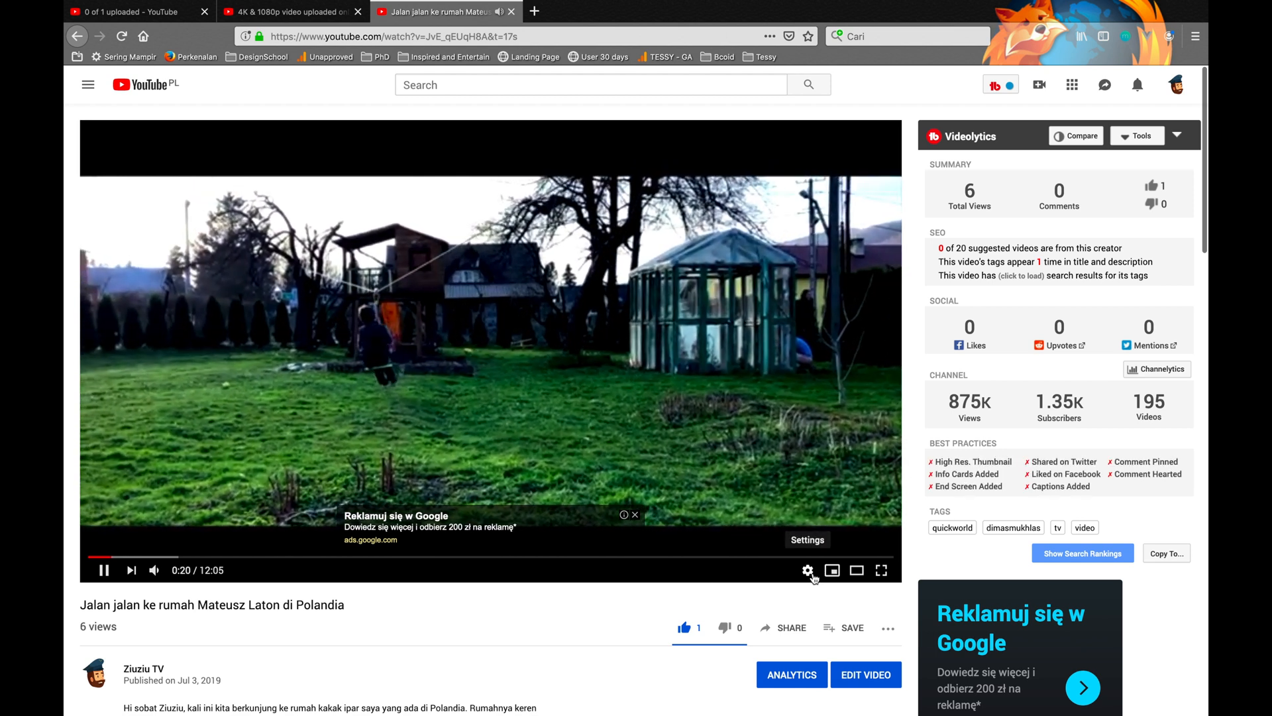
left_click(807, 570)
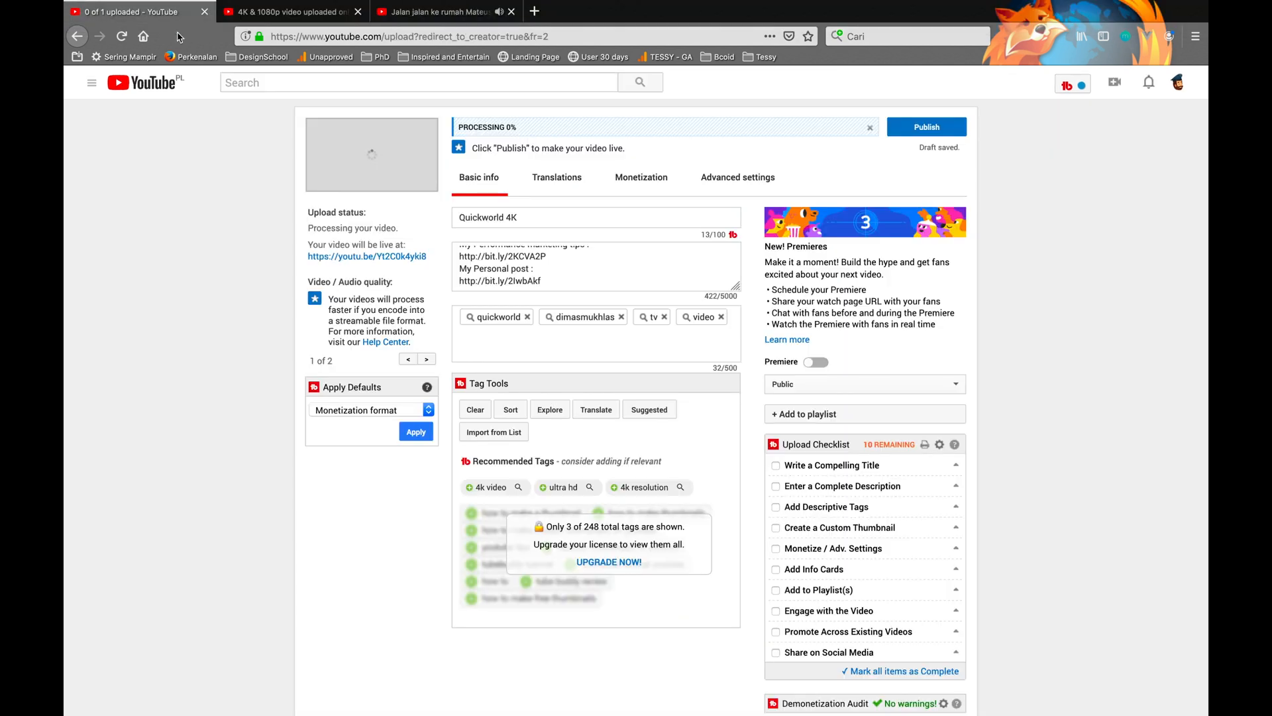
mouse_move(468, 155)
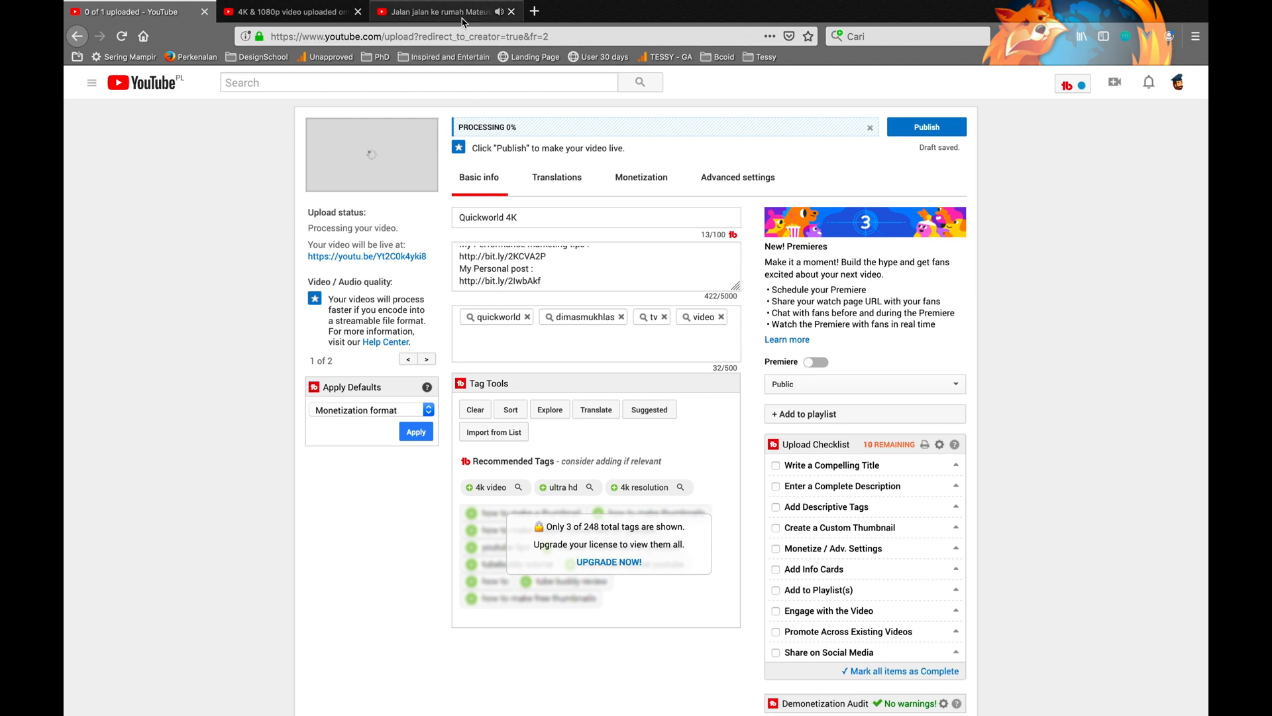
Return to the watch page of the Mateusz Laton video, still playing.
left_click(442, 12)
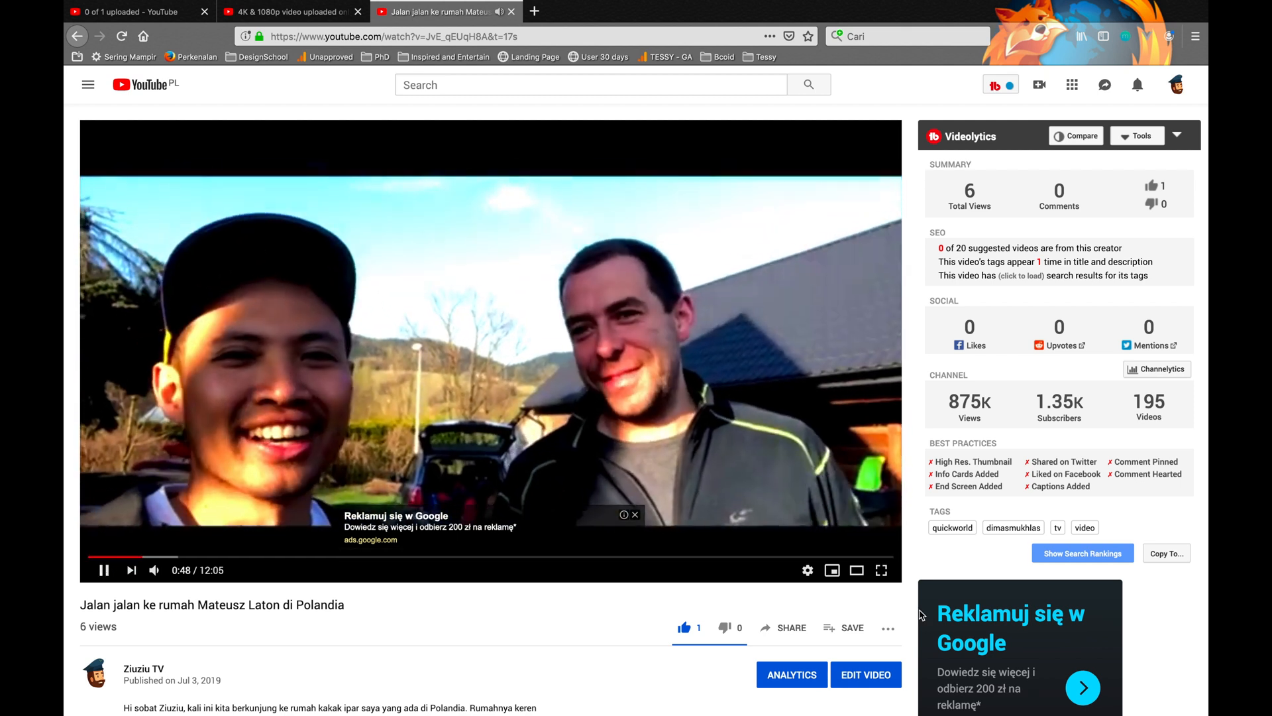
Pause the Mateusz Laton video at 1:08 and reveal its description below the player.
left_click(807, 569)
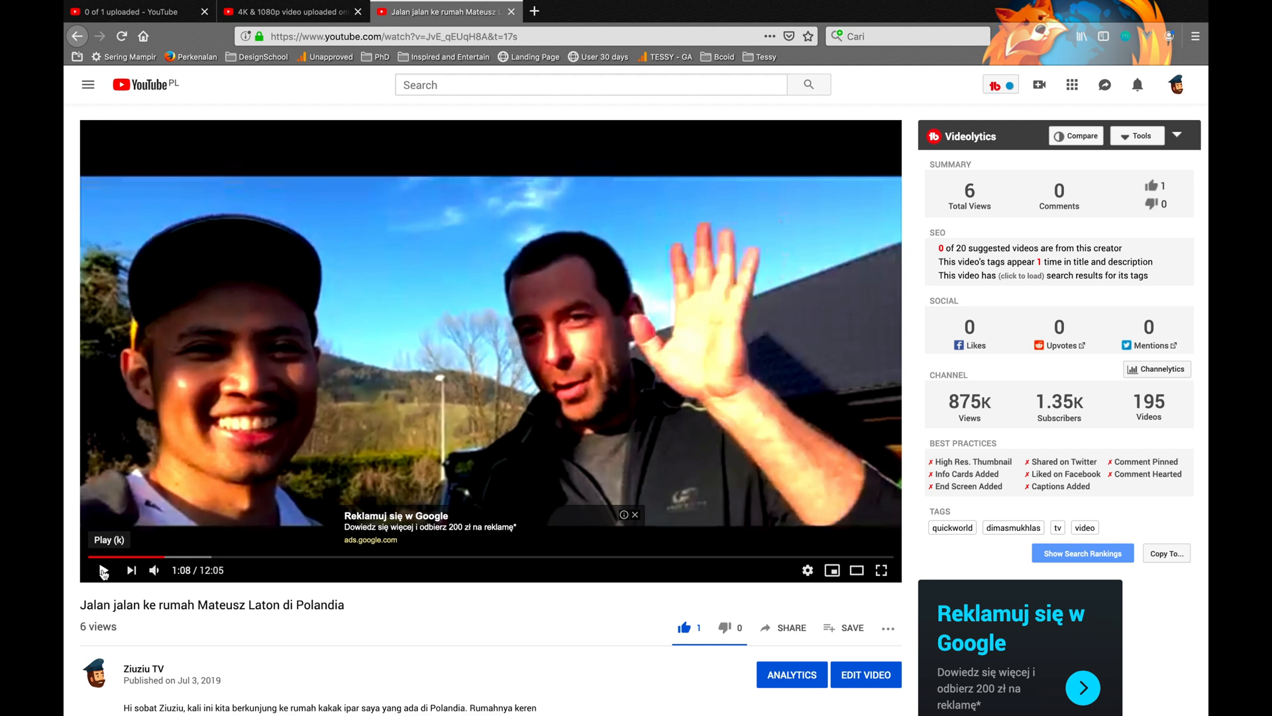
left_click(104, 570)
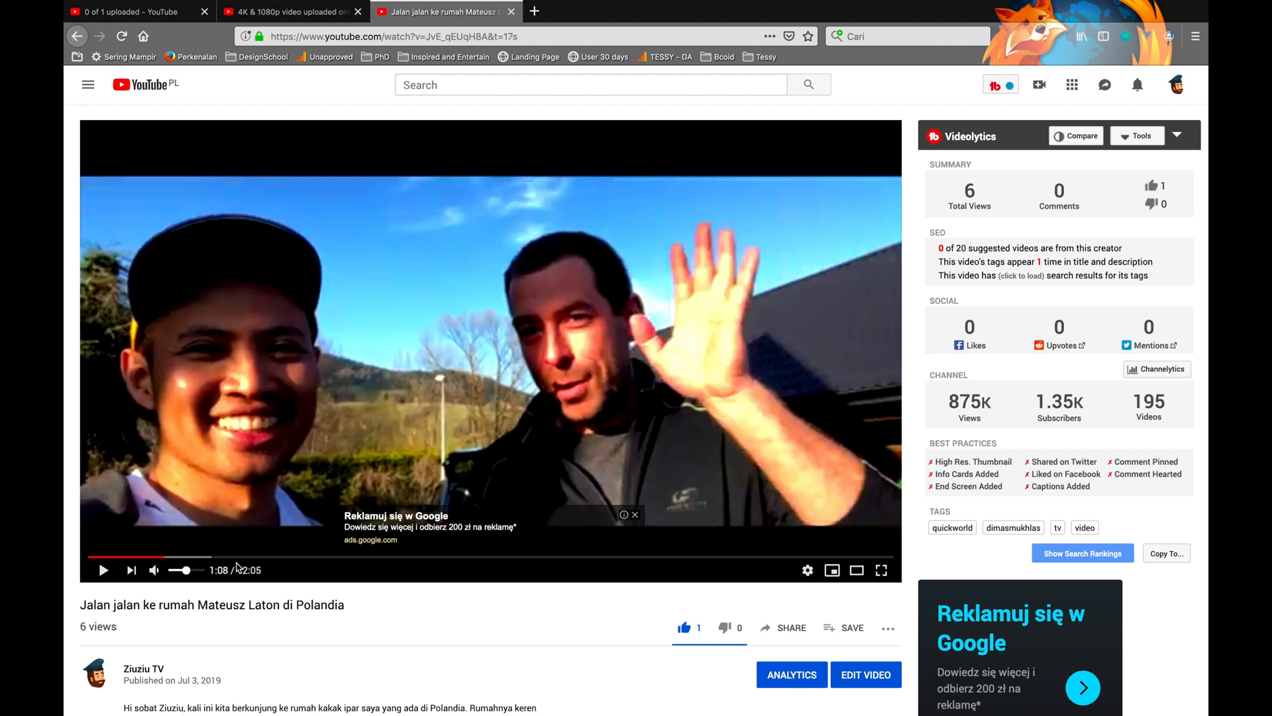
scroll("down", 3)
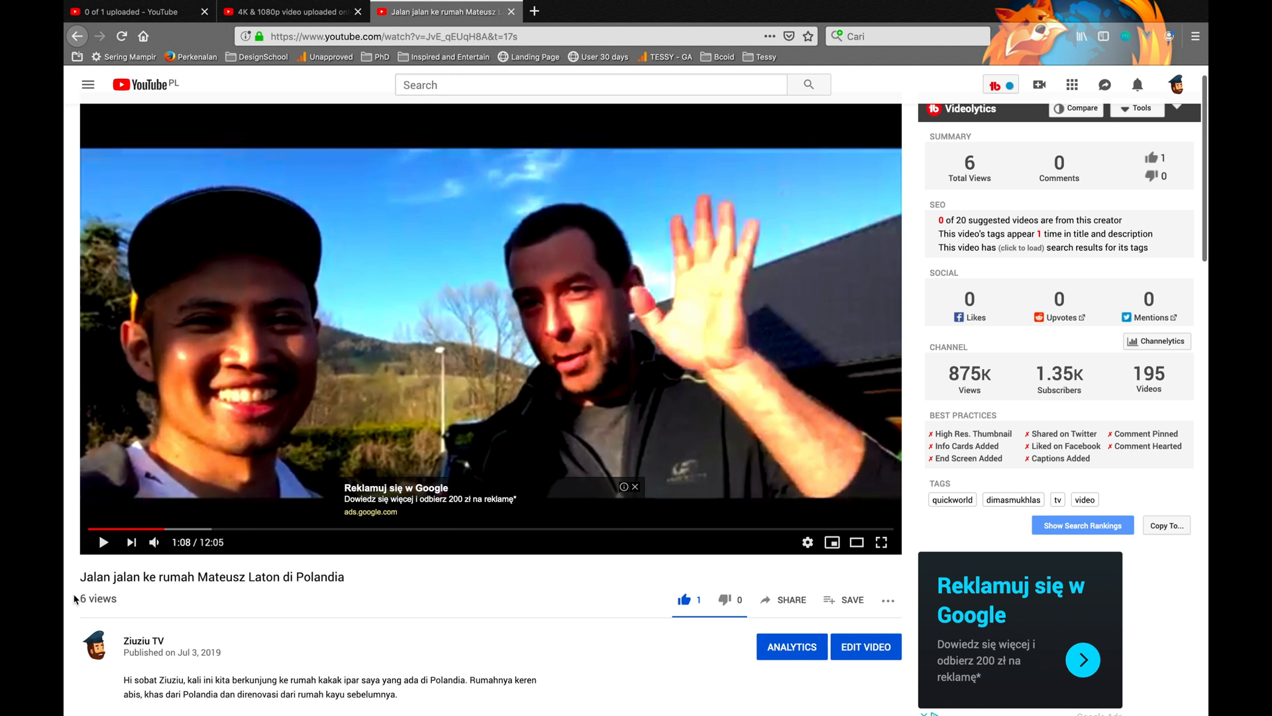
mouse_move(758, 529)
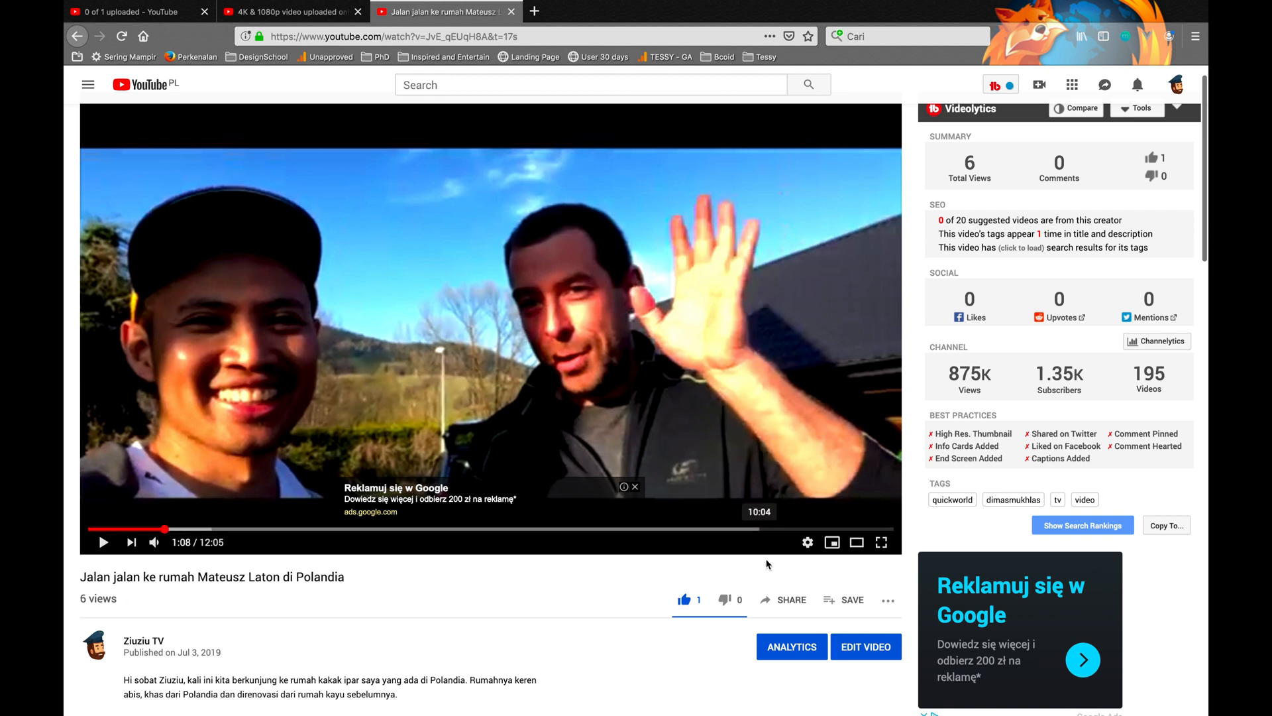
mouse_move(865, 647)
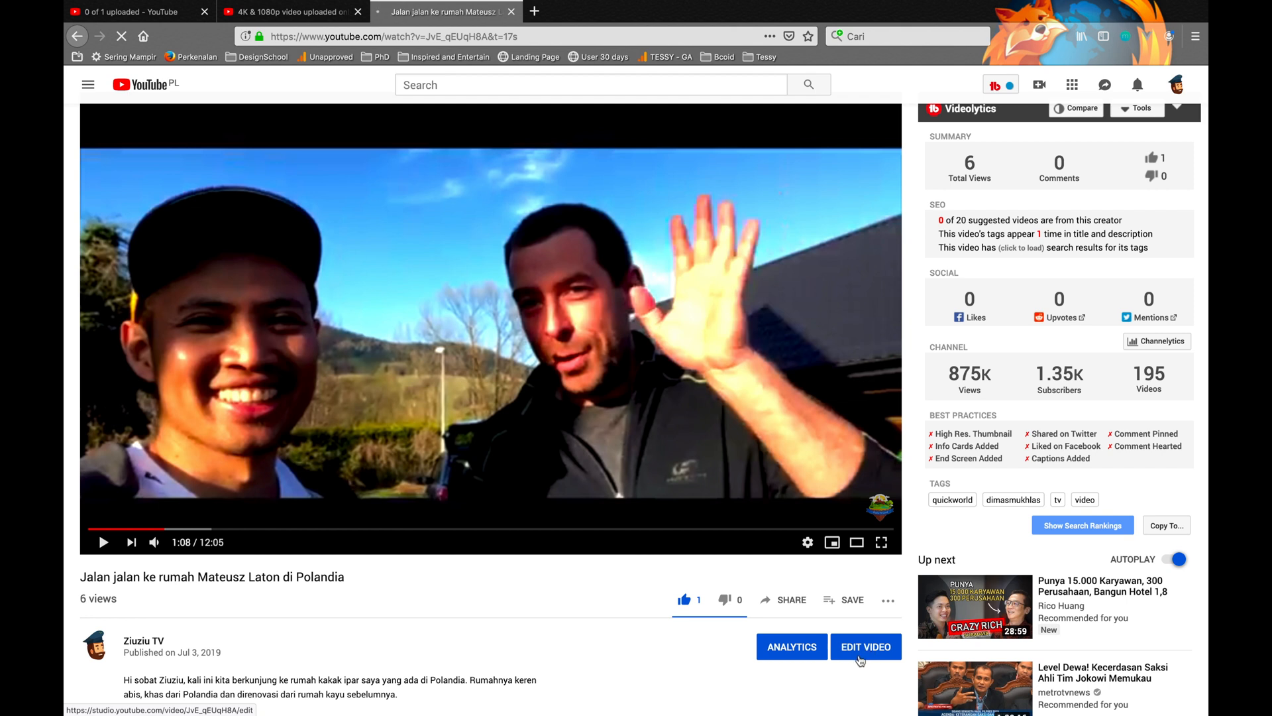
Open the video's details in the YouTube Studio metadata editor via Edit Video.
left_click(865, 646)
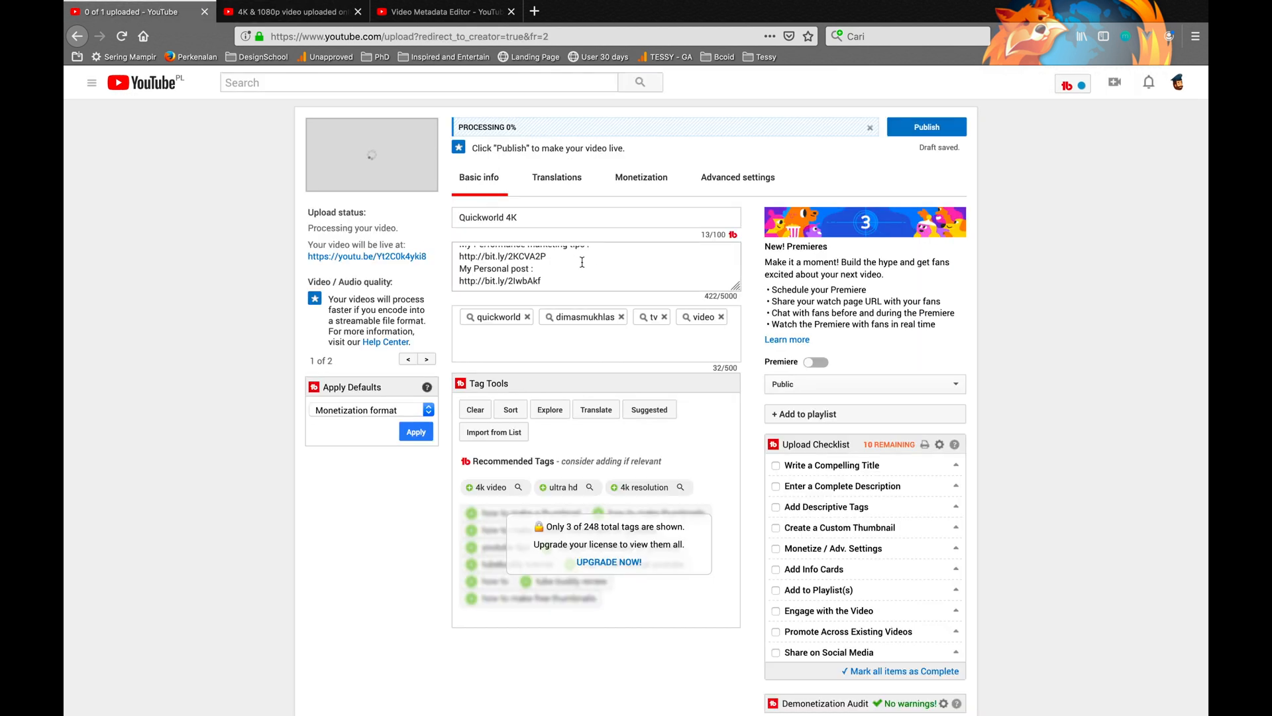
mouse_move(534, 99)
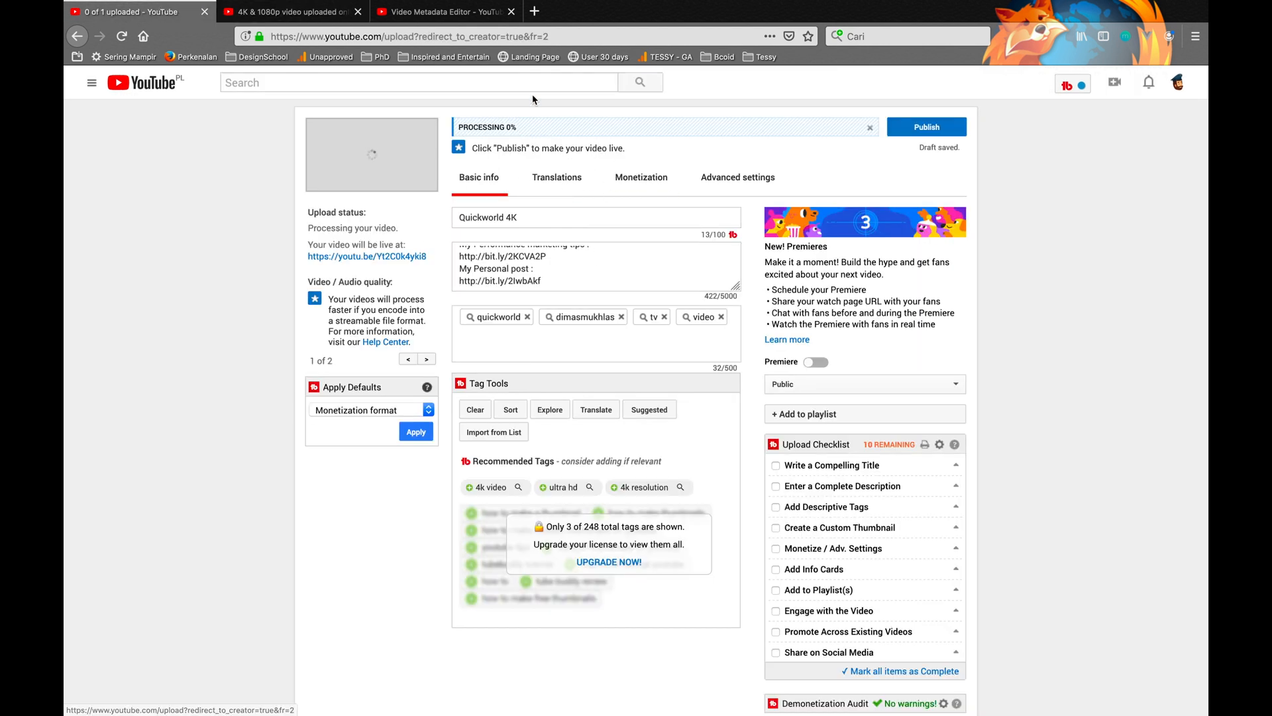
left_click(444, 12)
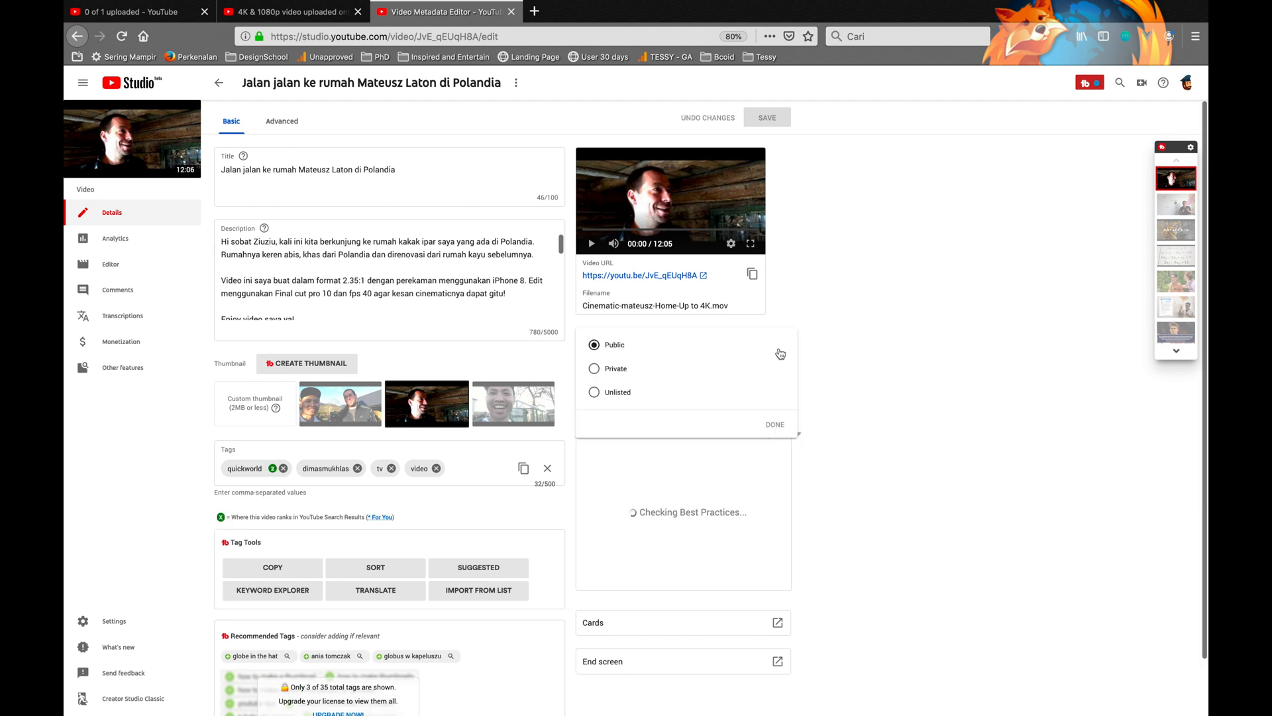
Start scheduling a public release and pick July 3 as the release date.
left_click(593, 369)
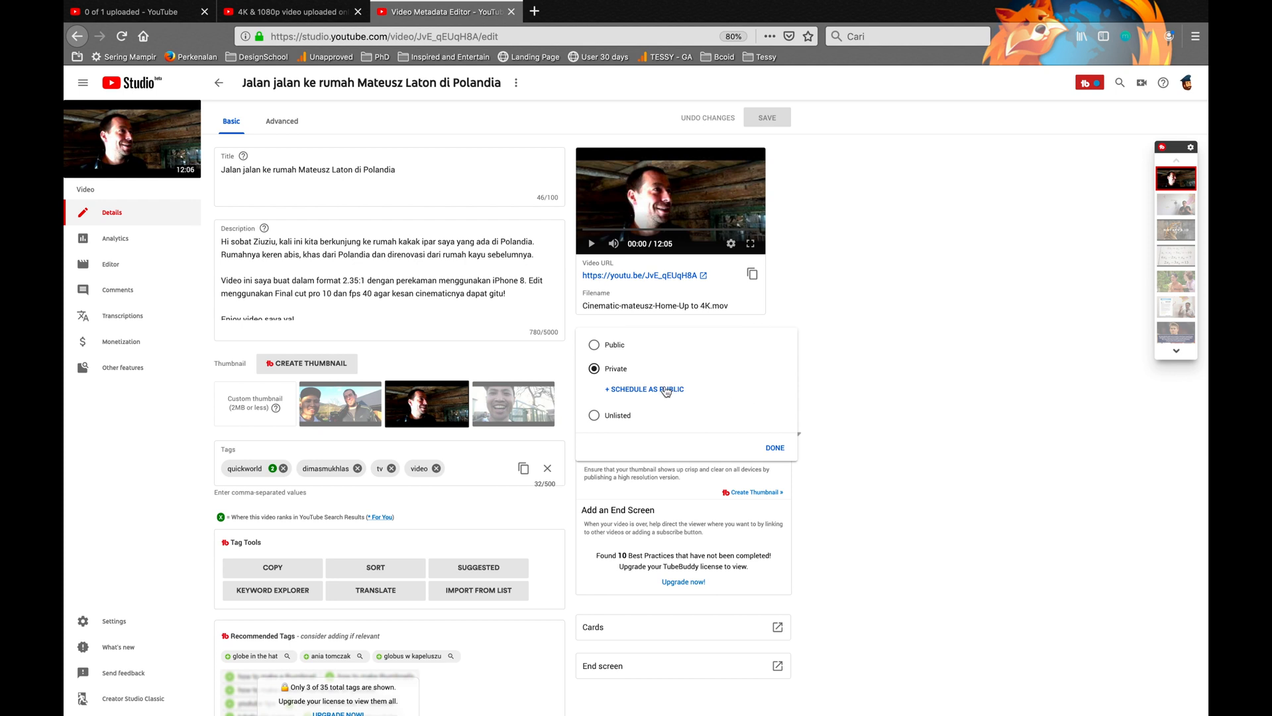
left_click(644, 388)
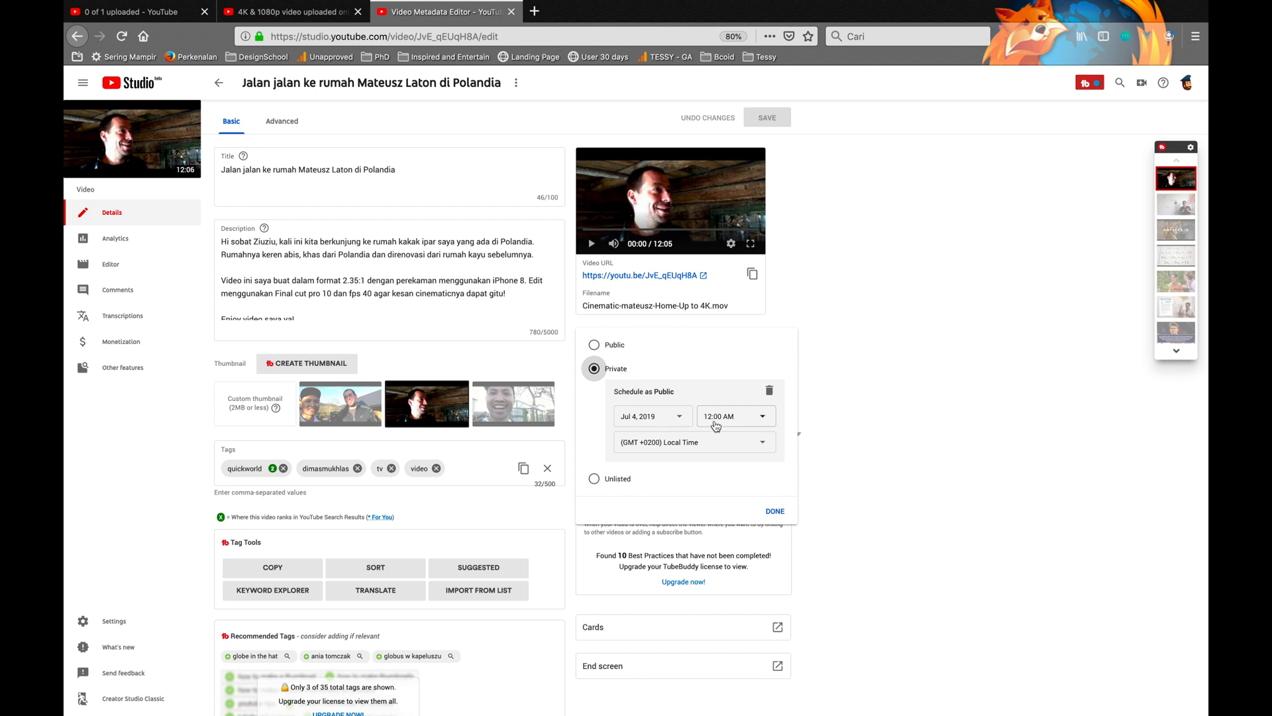
left_click(734, 414)
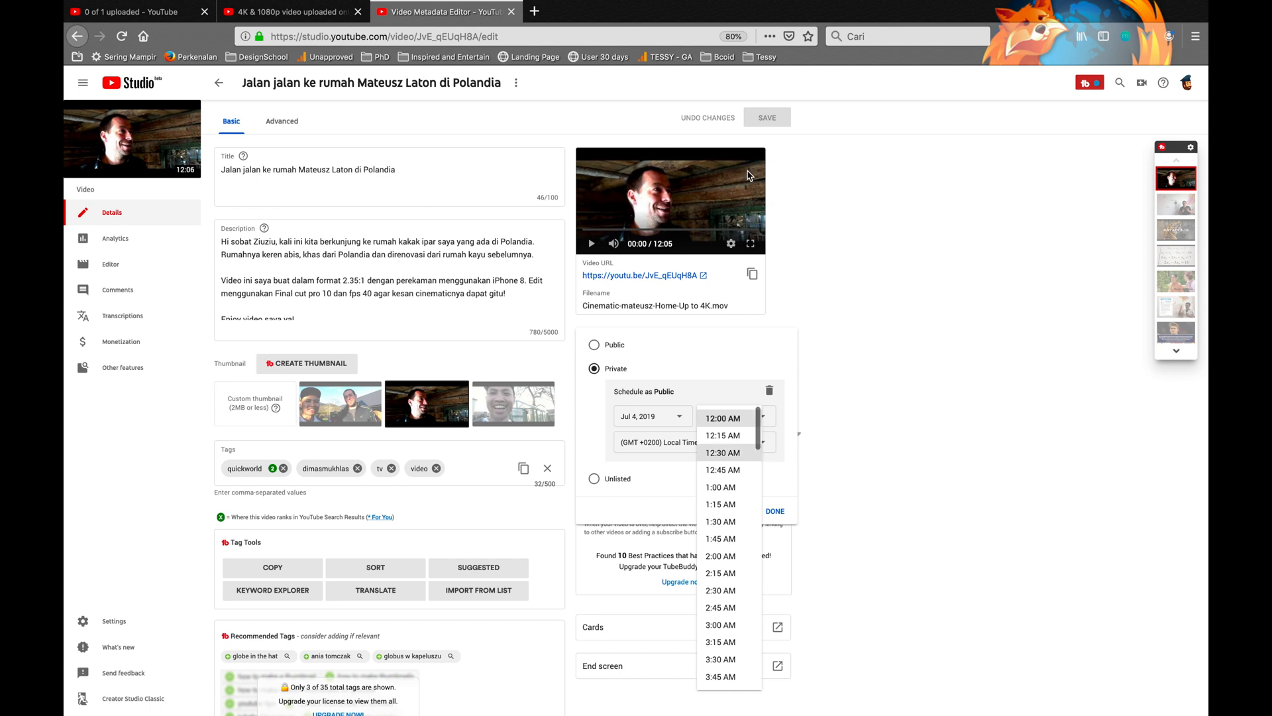
left_click(1028, 8)
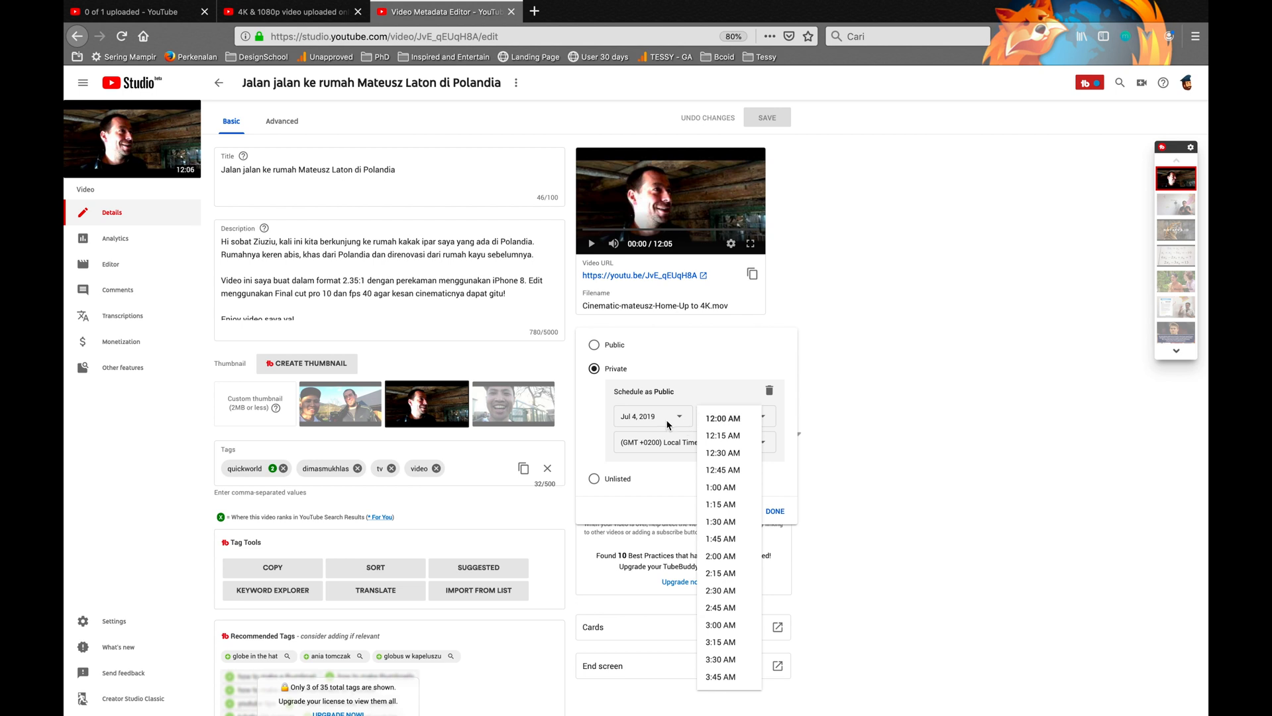
left_click(649, 416)
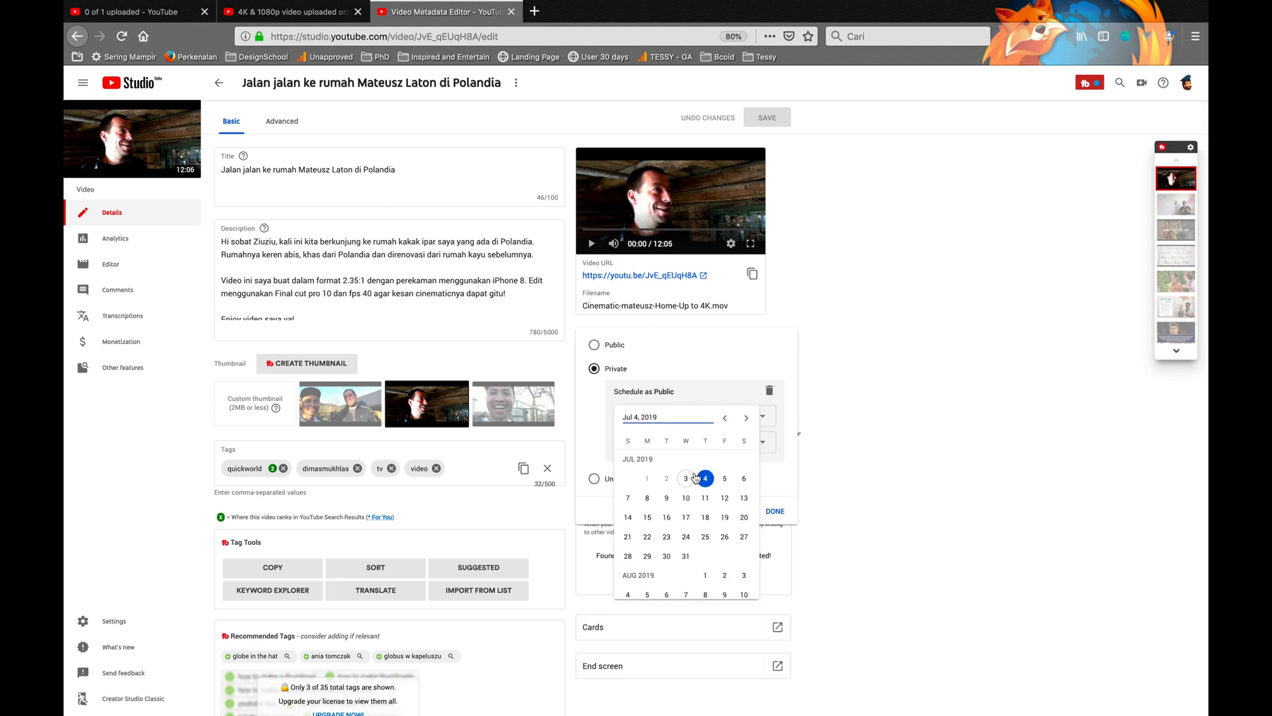
left_click(733, 417)
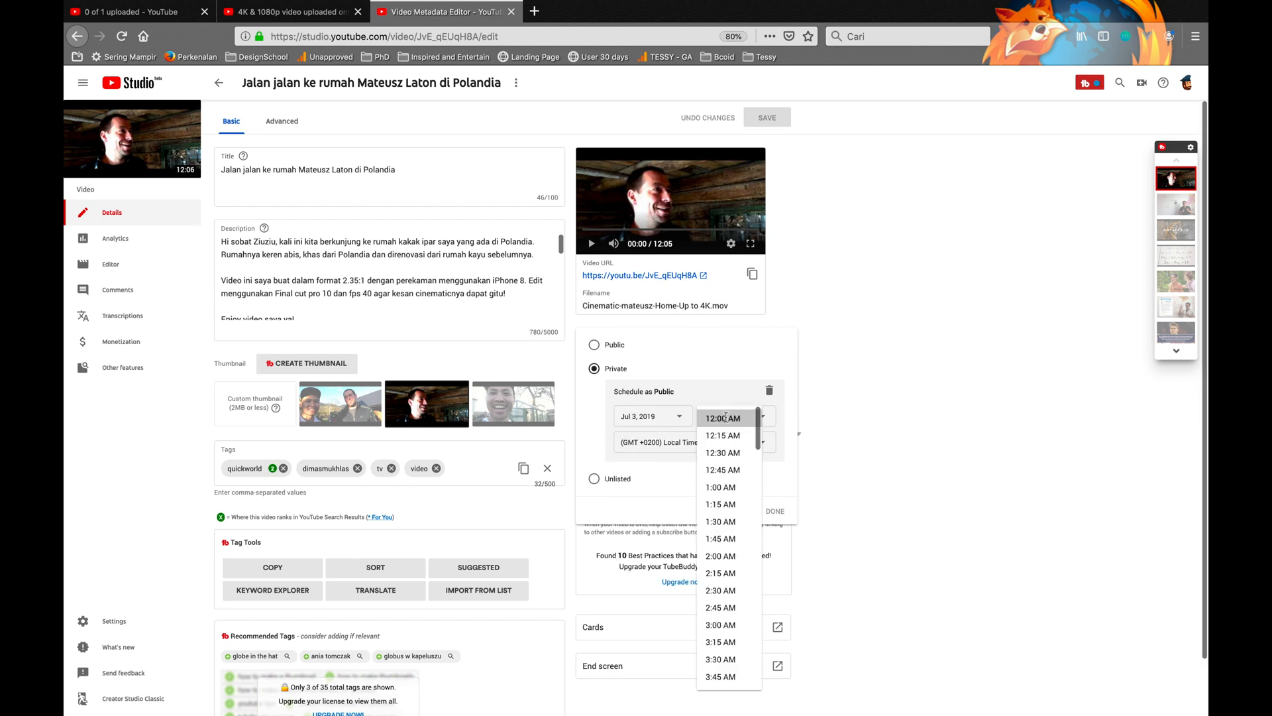
Choose the scheduled release time, then confirm the visibility as Public.
scroll("down", 3)
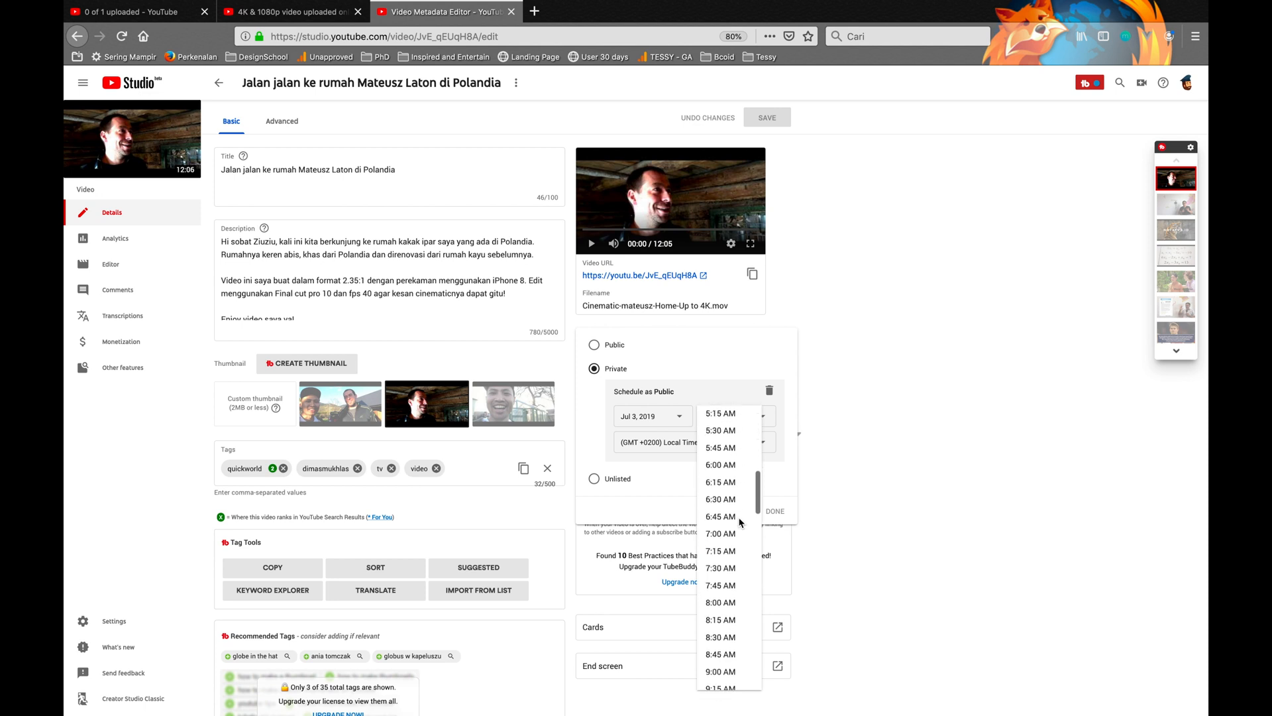
scroll("down", 3)
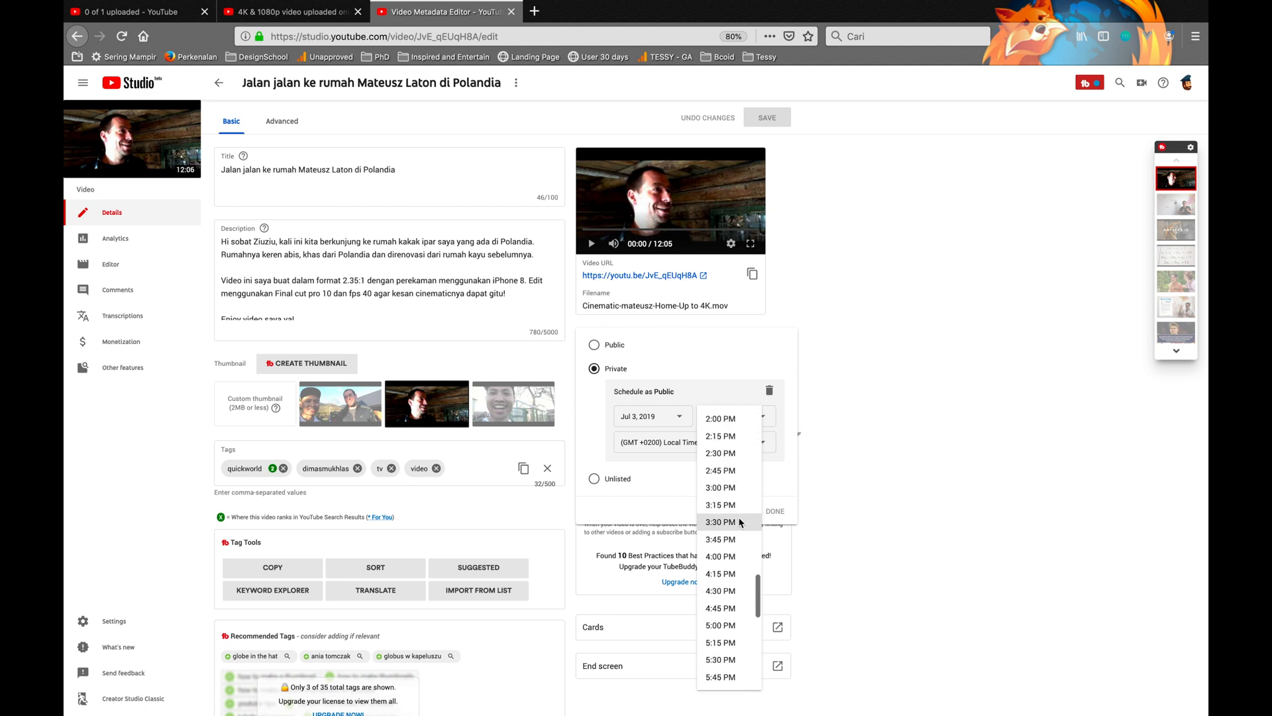
mouse_move(734, 520)
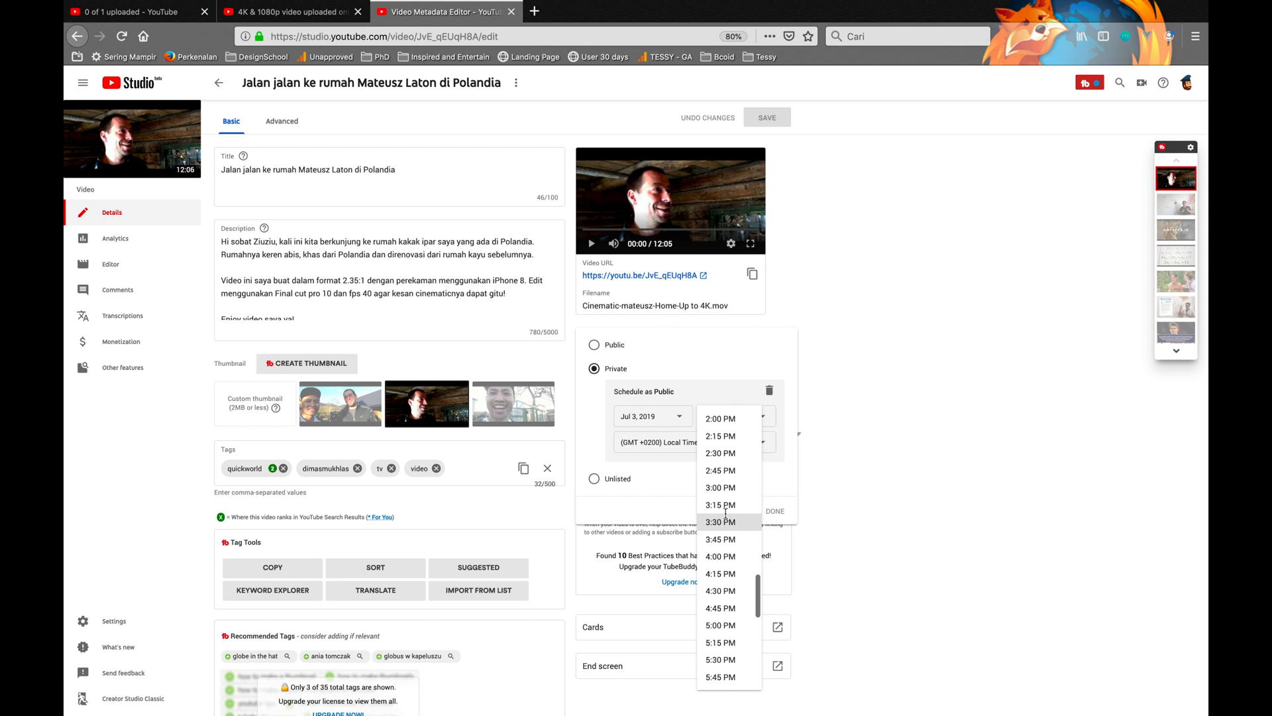
left_click(719, 487)
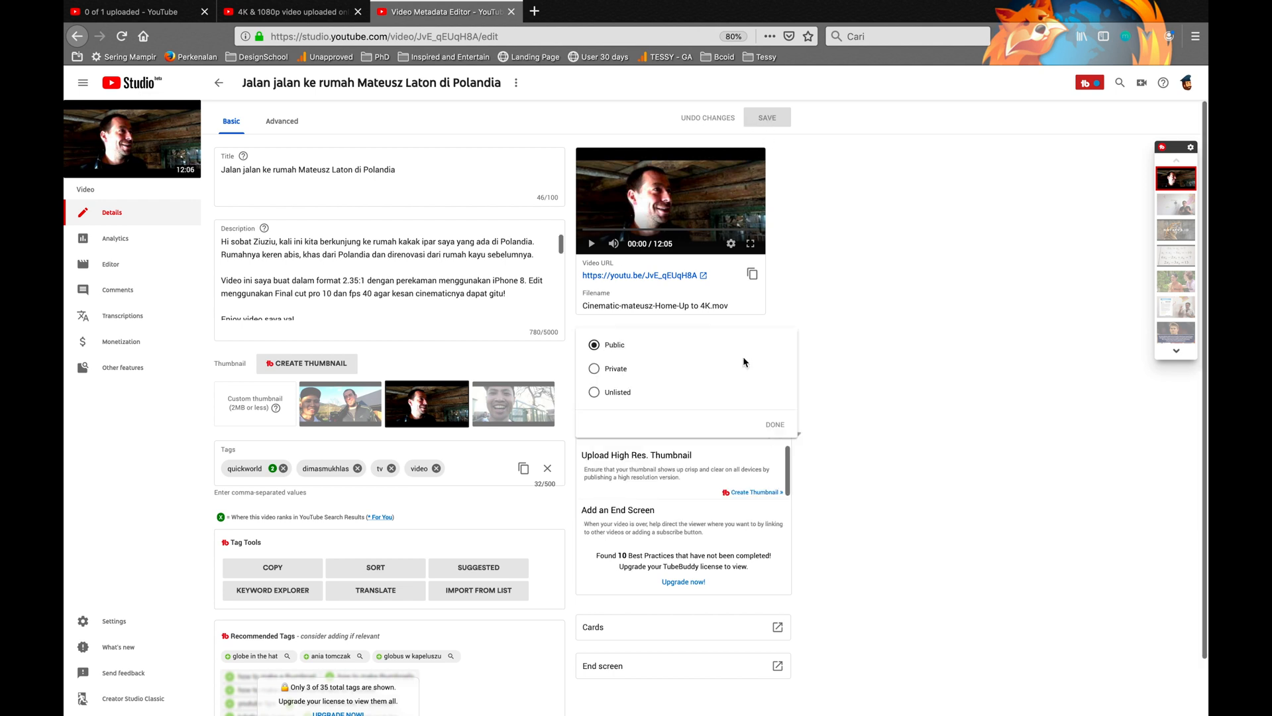
left_click(774, 424)
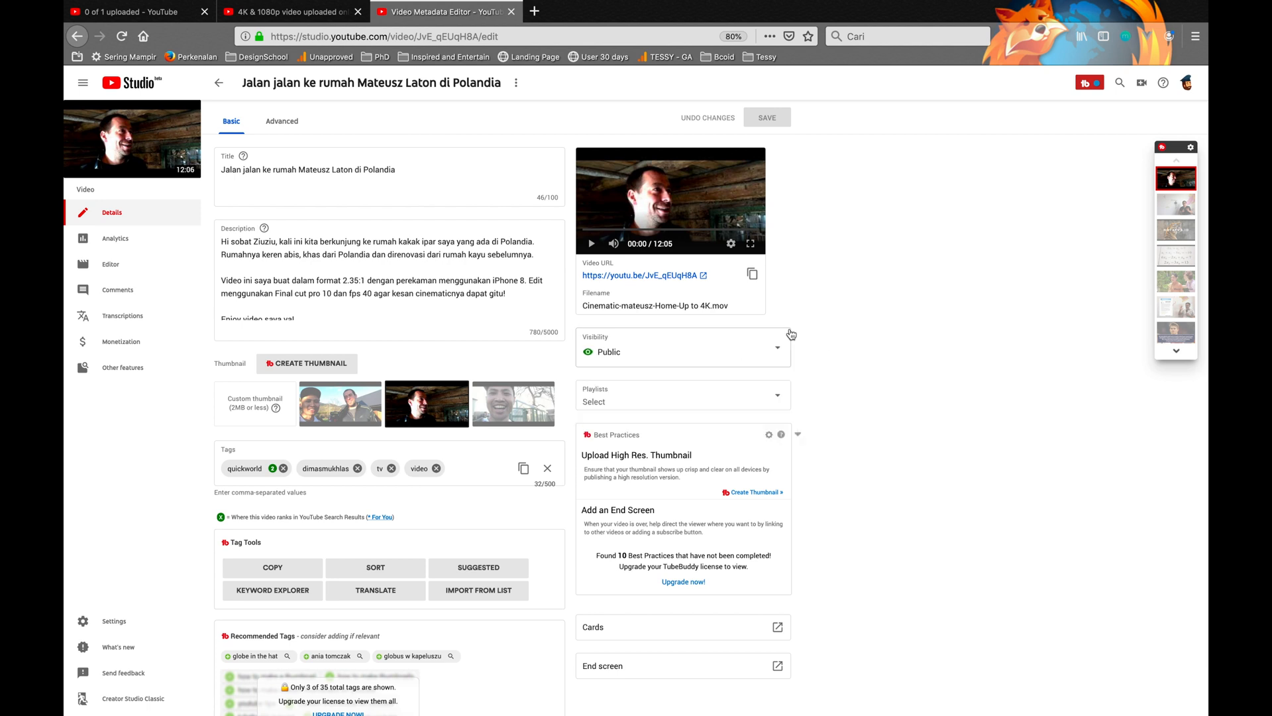
mouse_move(738, 379)
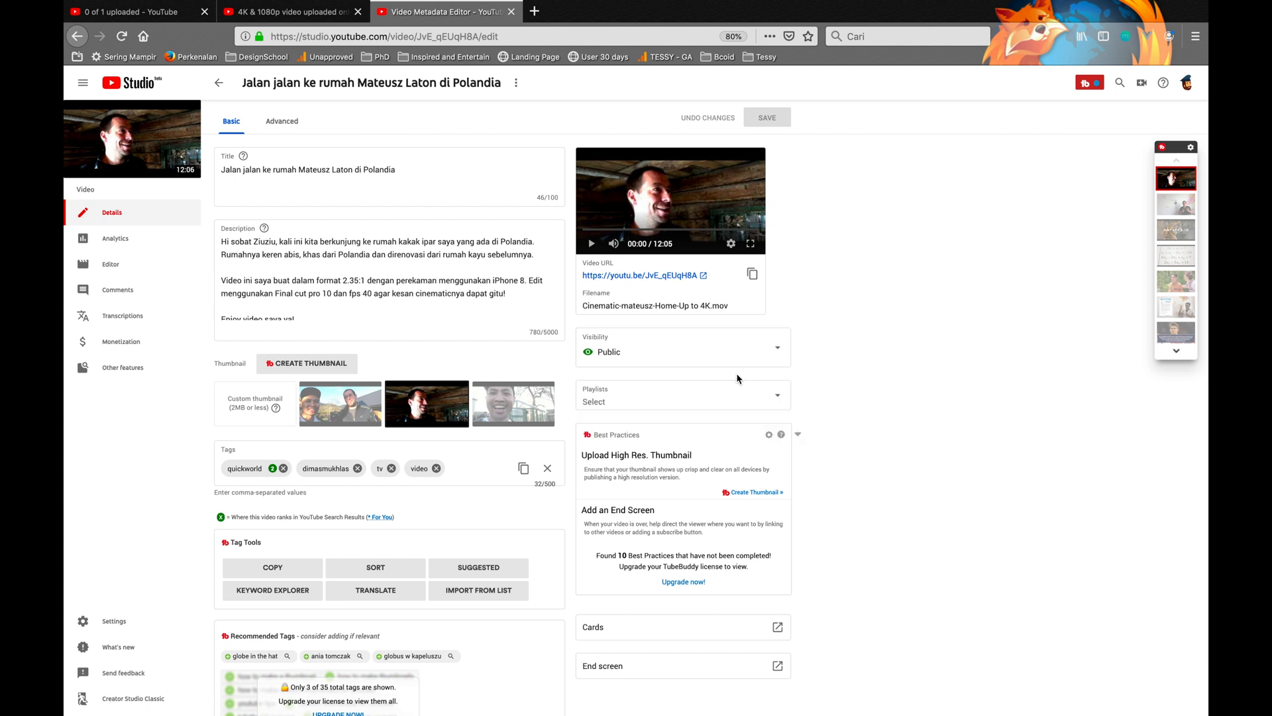
mouse_move(859, 305)
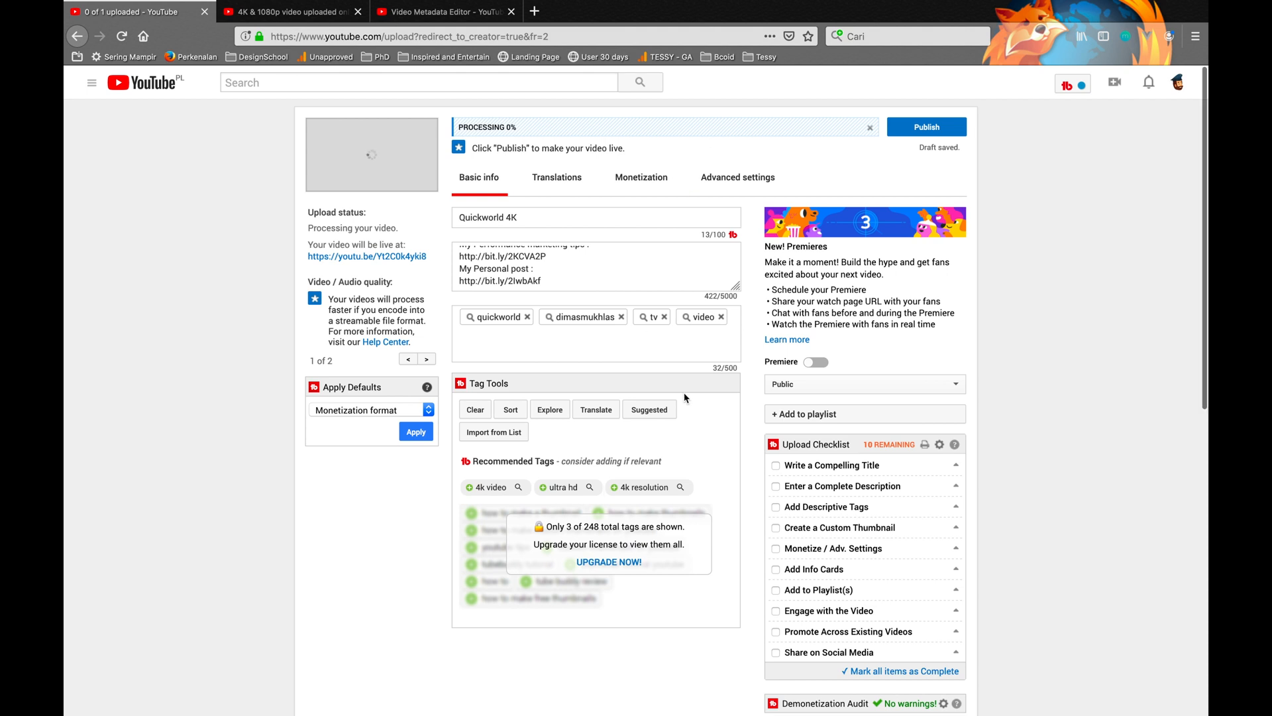
mouse_move(905, 5)
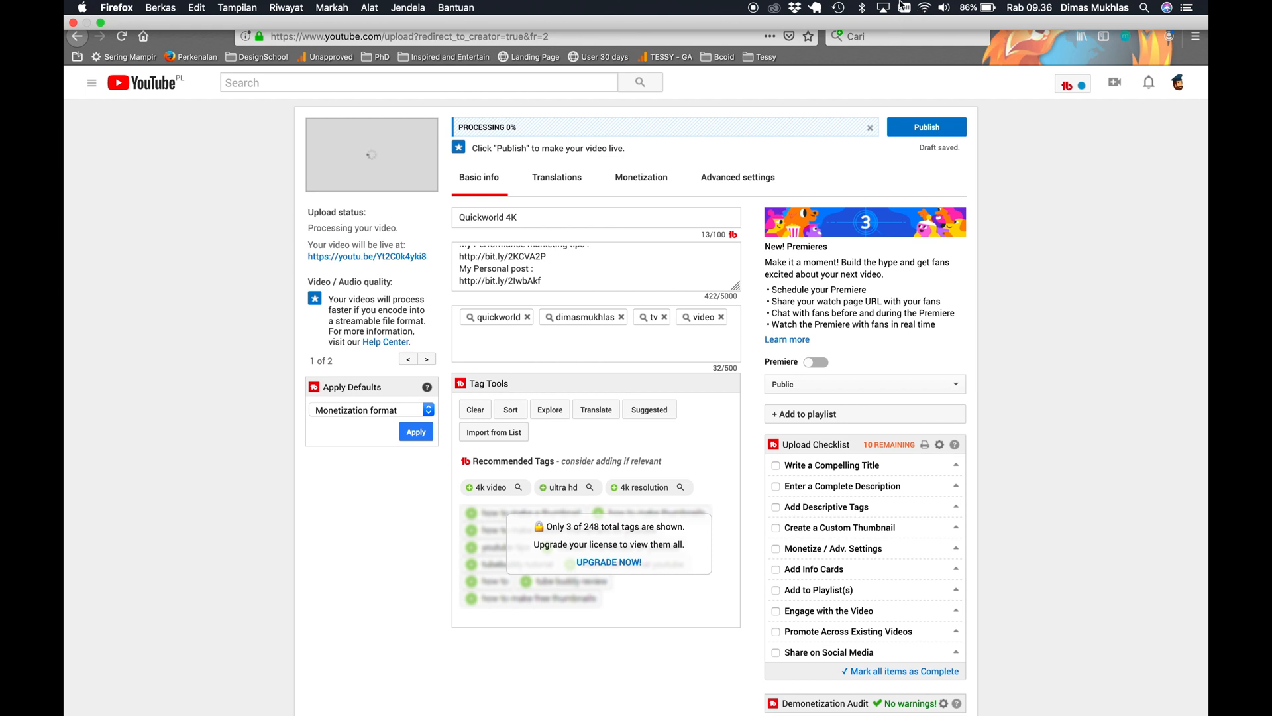
mouse_move(931, 9)
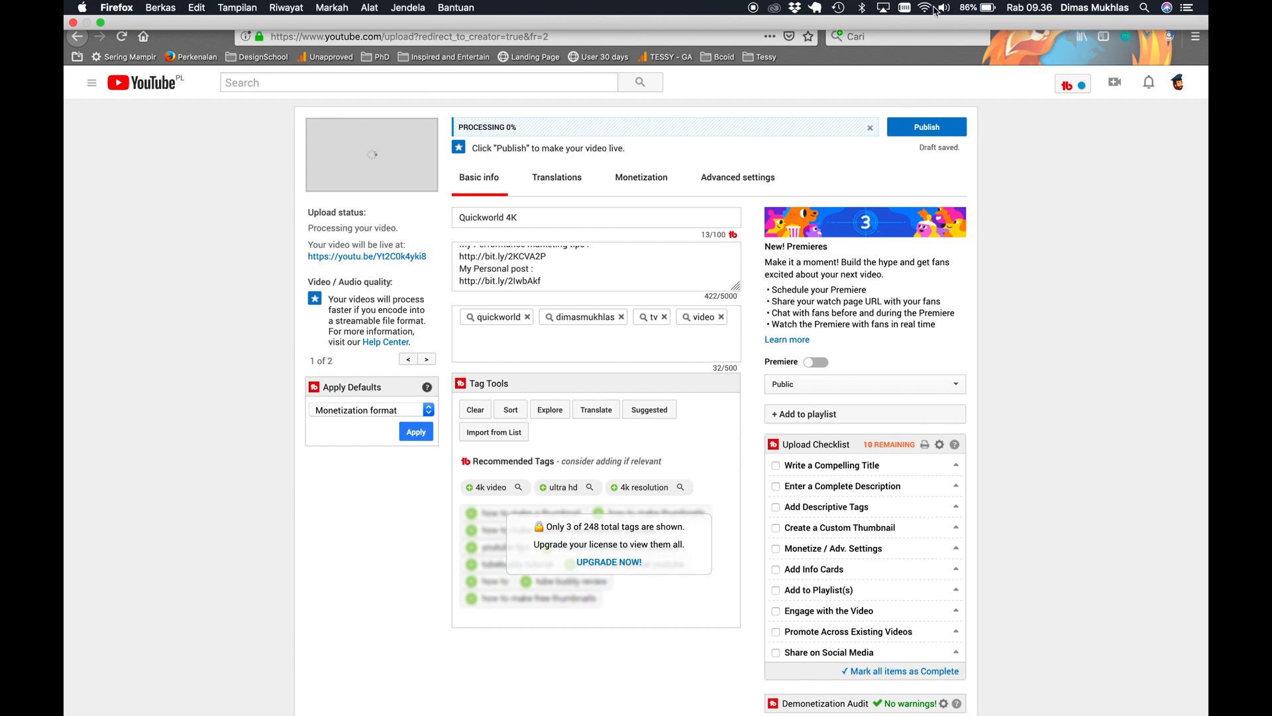
mouse_move(933, 12)
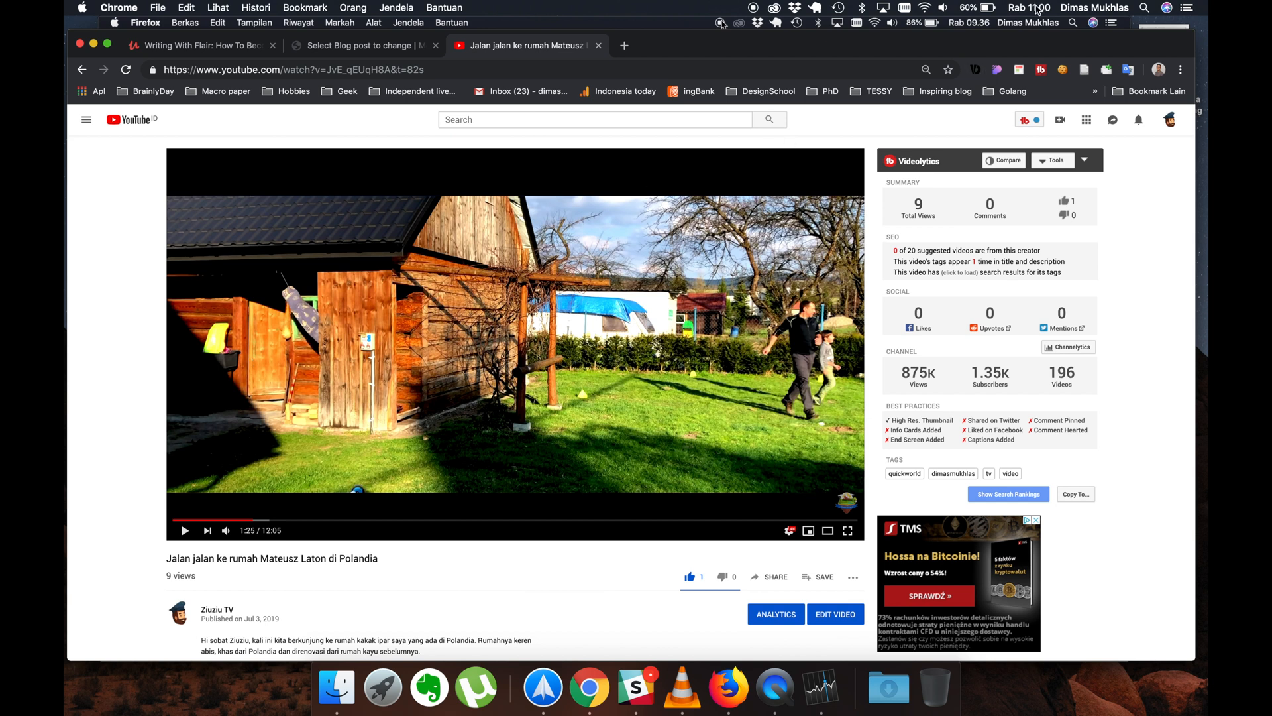
Check the date and time, then review the player's quality options up to 2160p.
left_click(1029, 8)
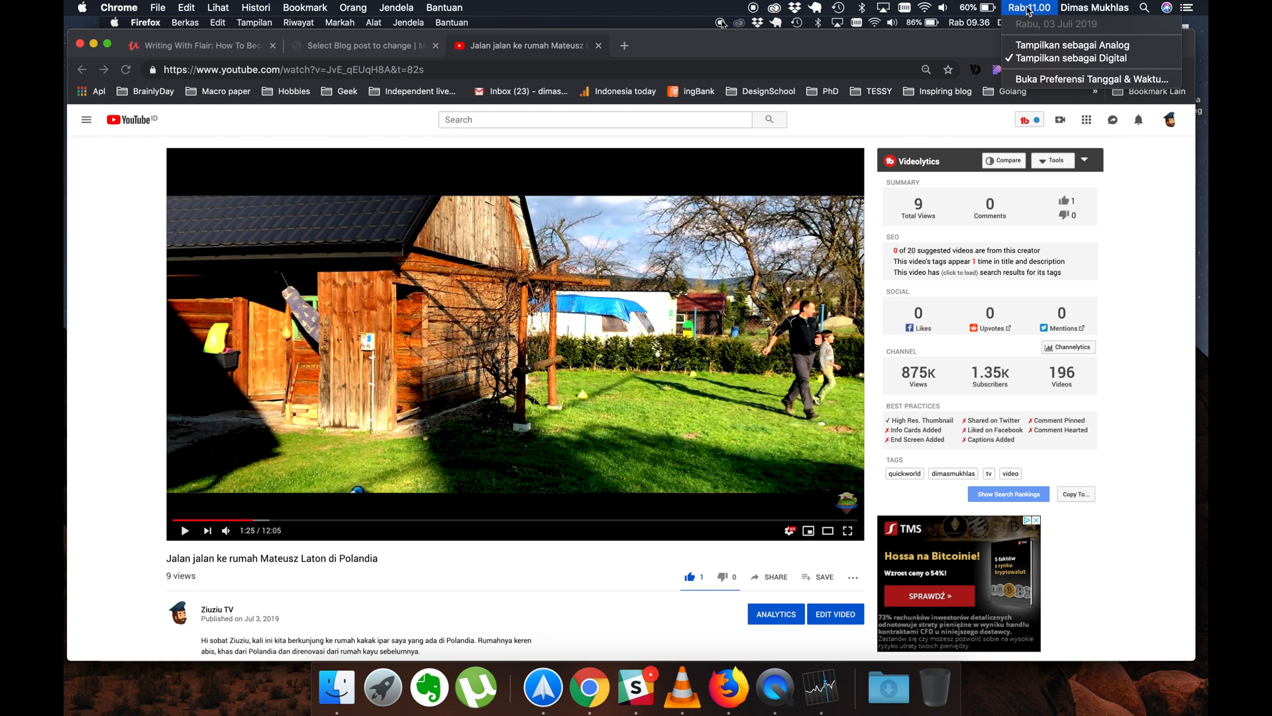
mouse_move(845, 145)
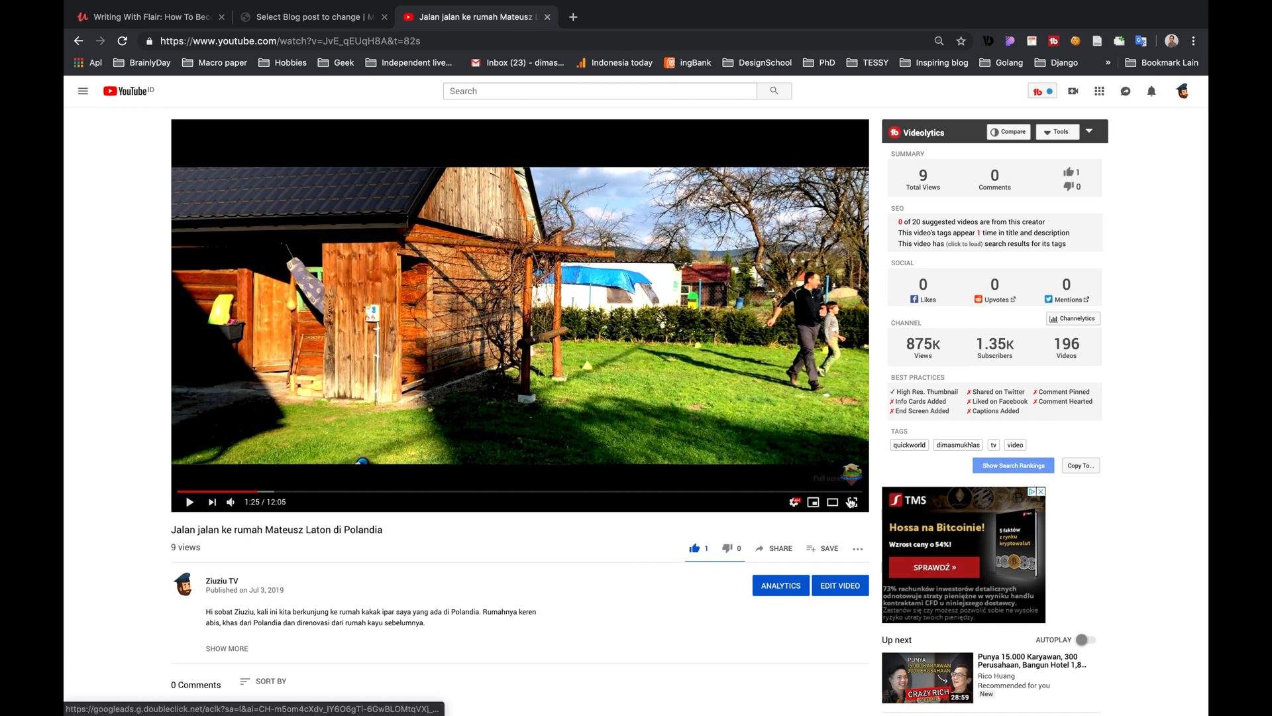
left_click(794, 501)
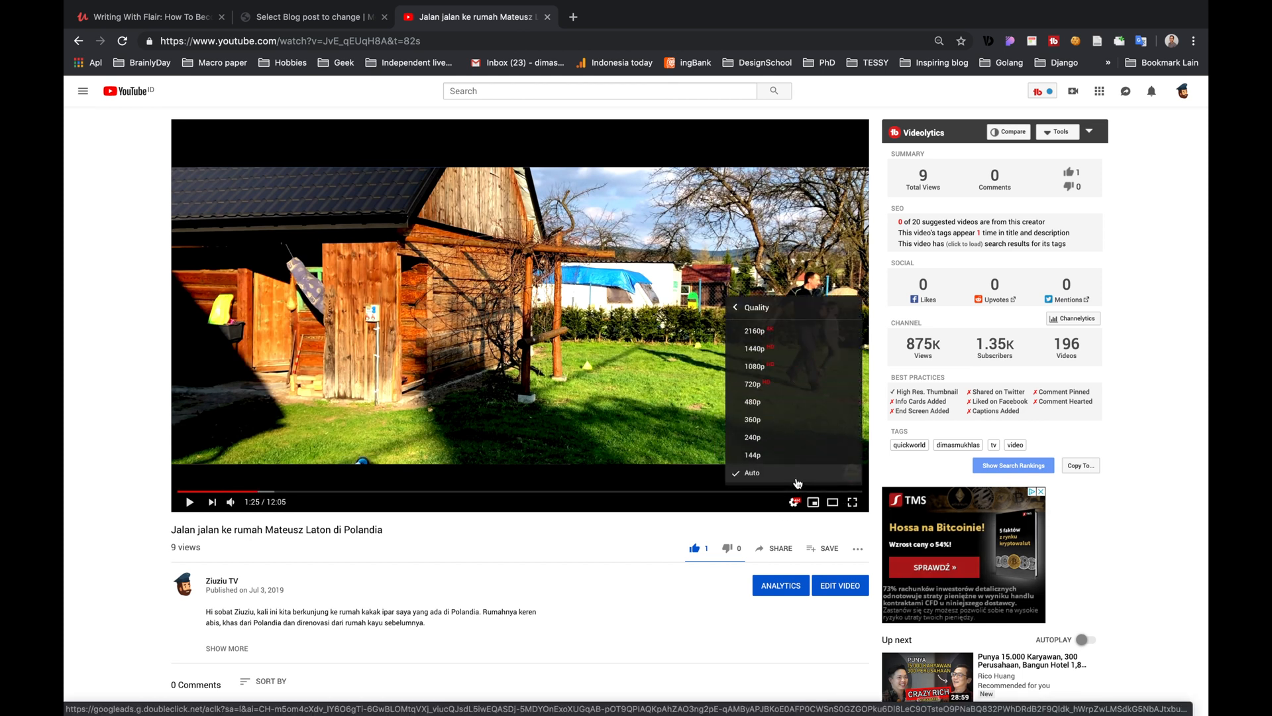
mouse_move(754, 455)
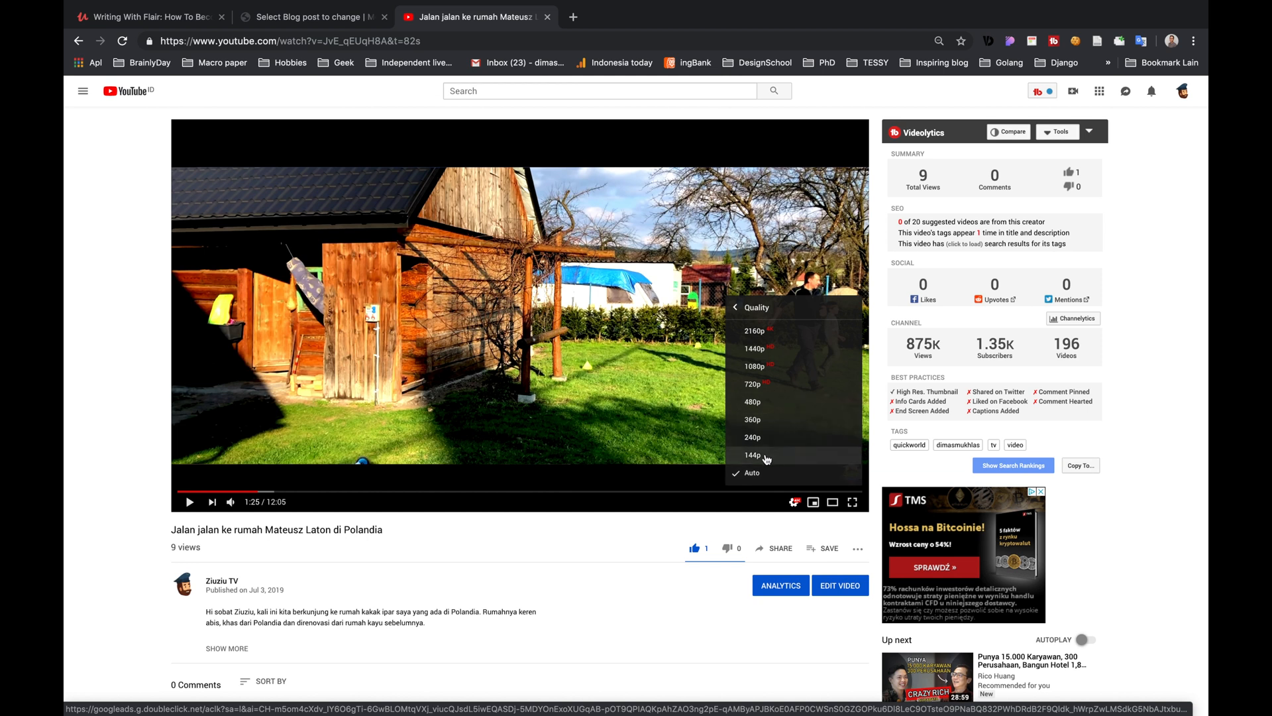
mouse_move(762, 341)
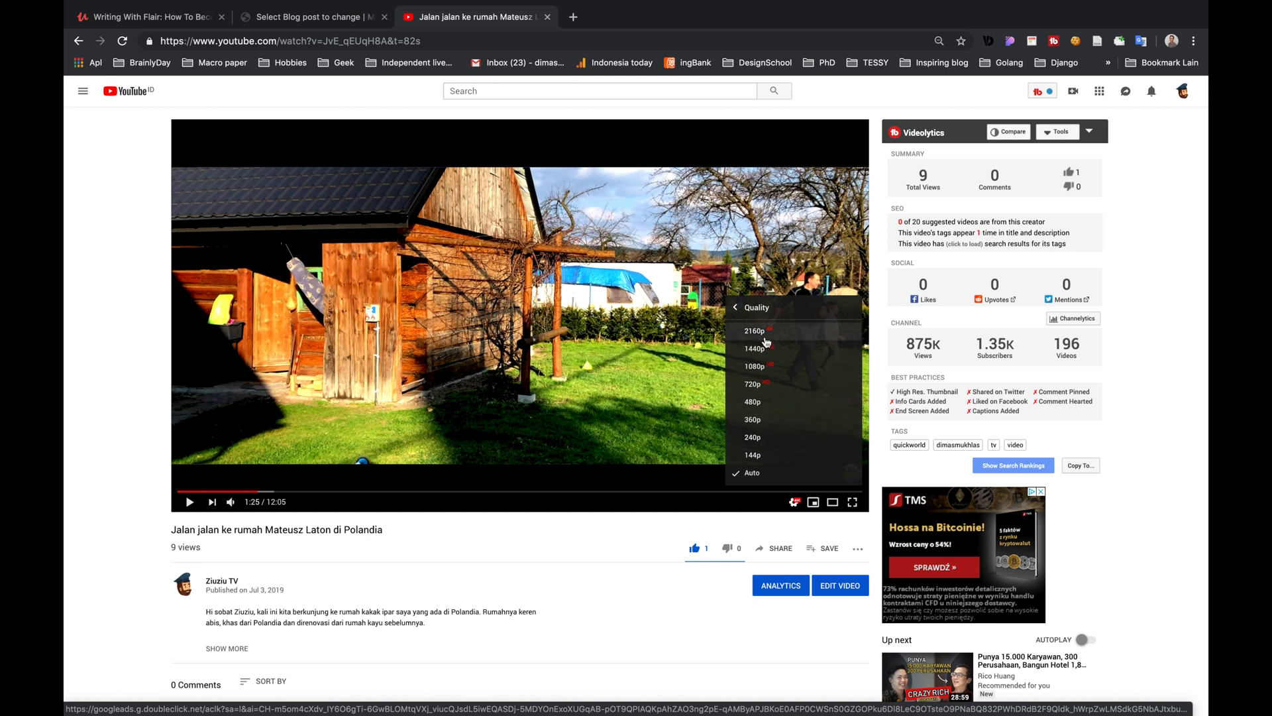
mouse_move(778, 335)
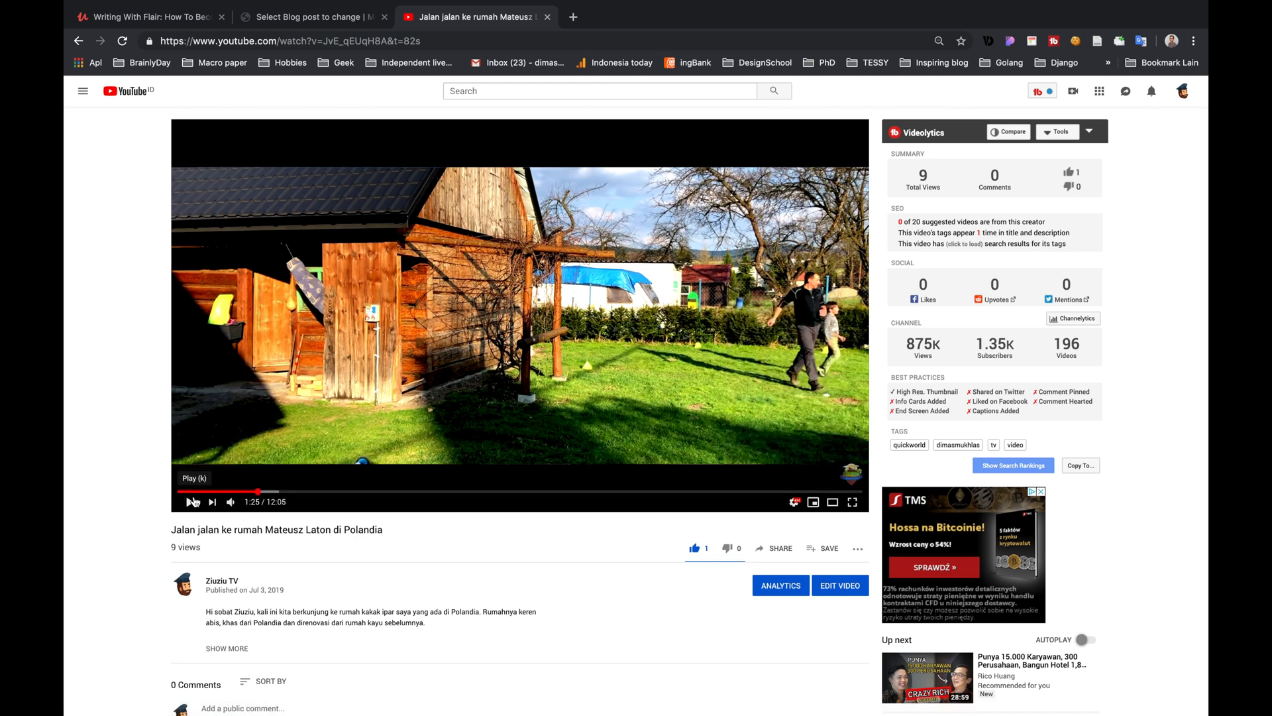
Play the video and jump to 1:56, then back to 0:38 to check the high-quality footage.
left_click(193, 501)
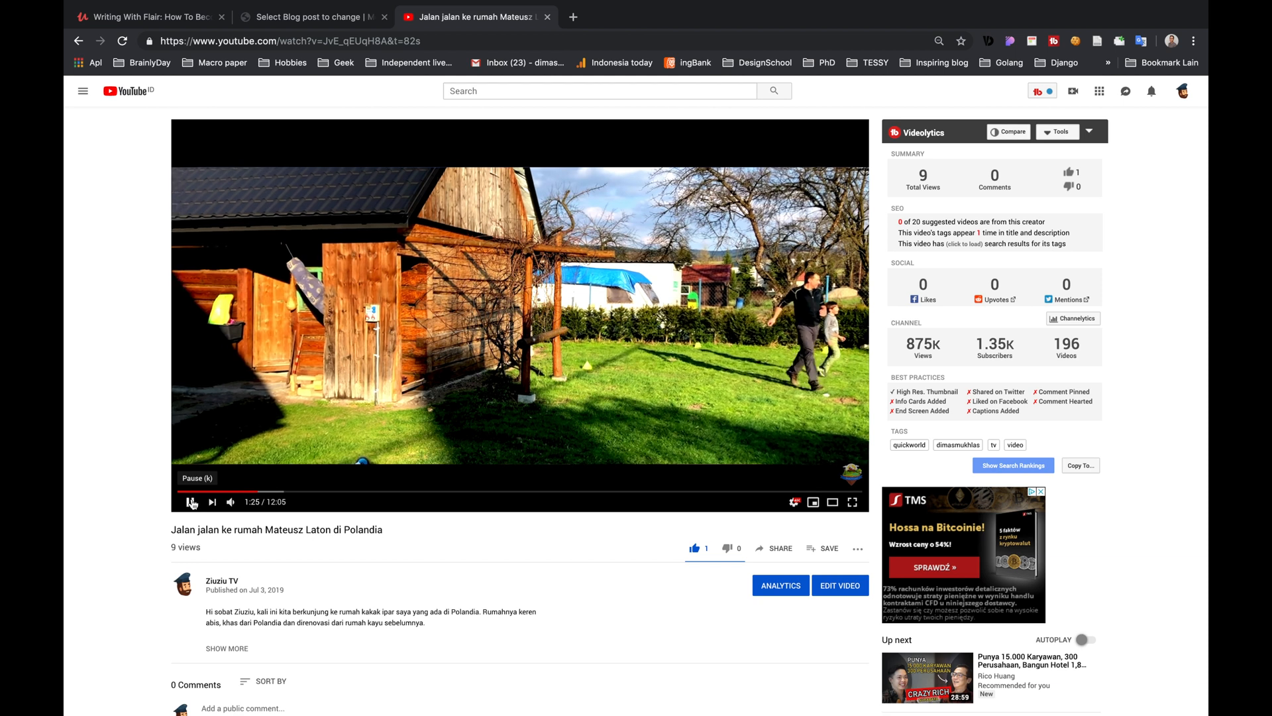
left_click(191, 501)
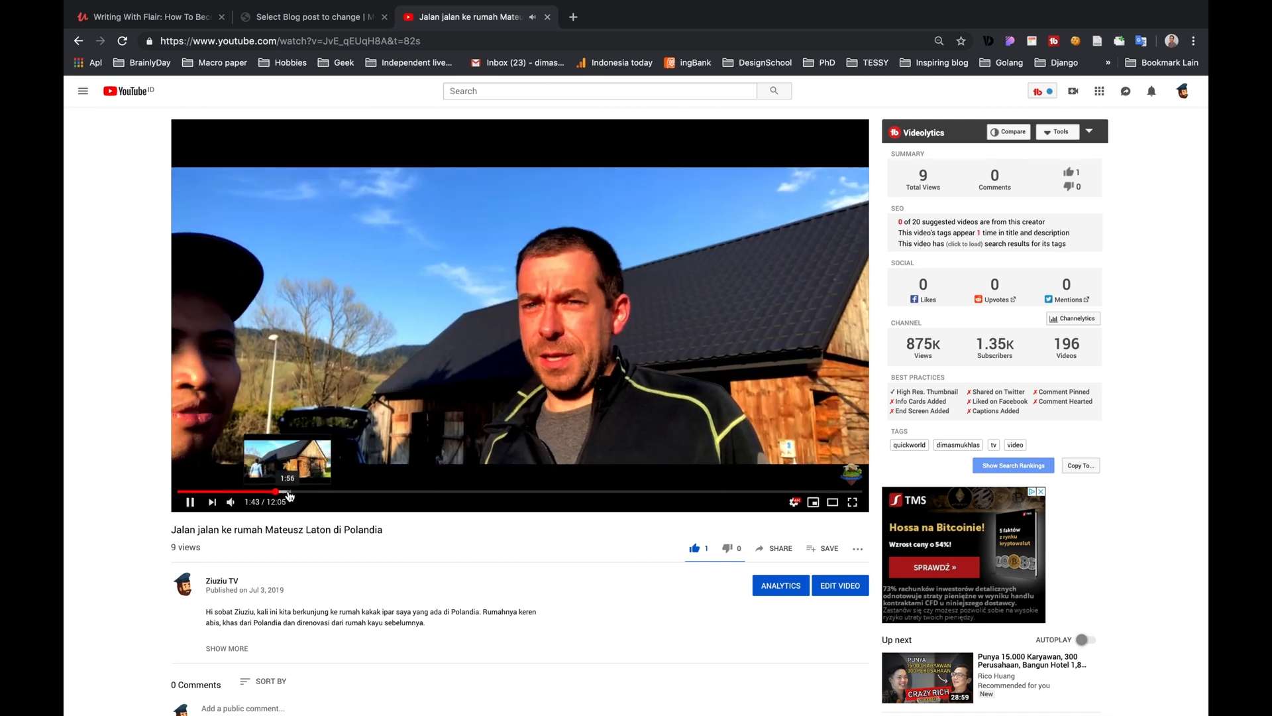
left_click(287, 494)
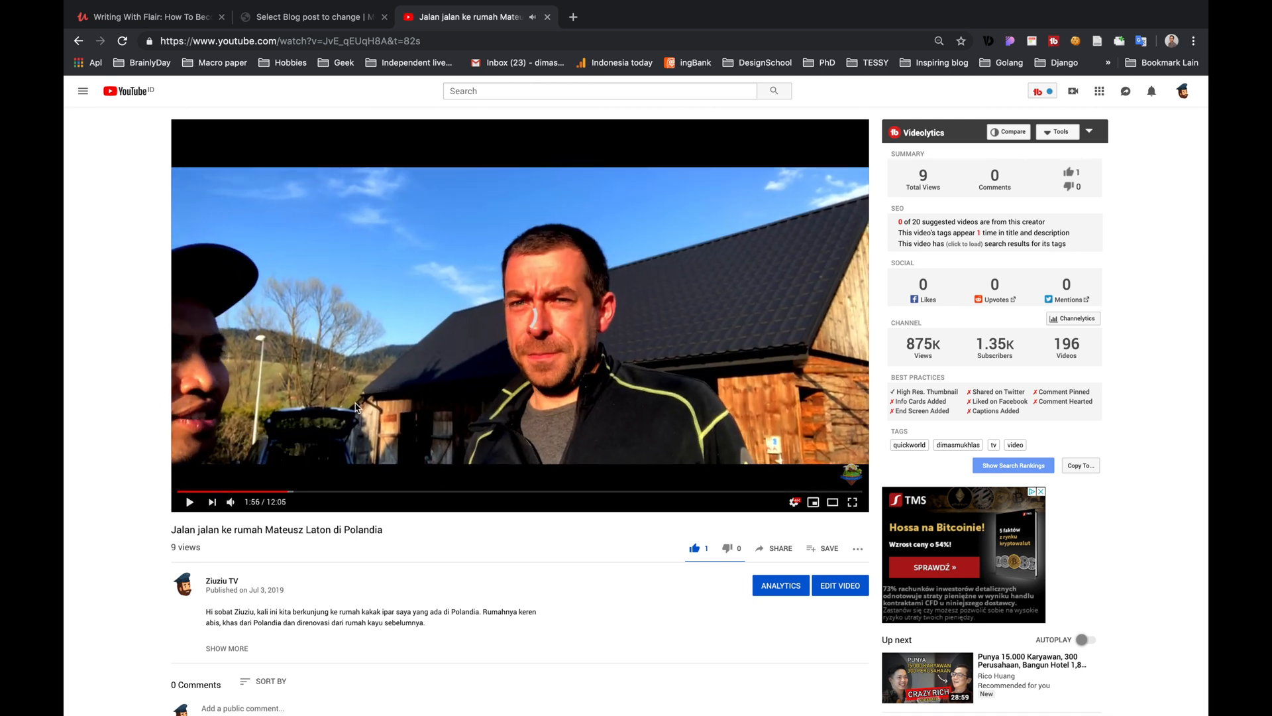
left_click(213, 493)
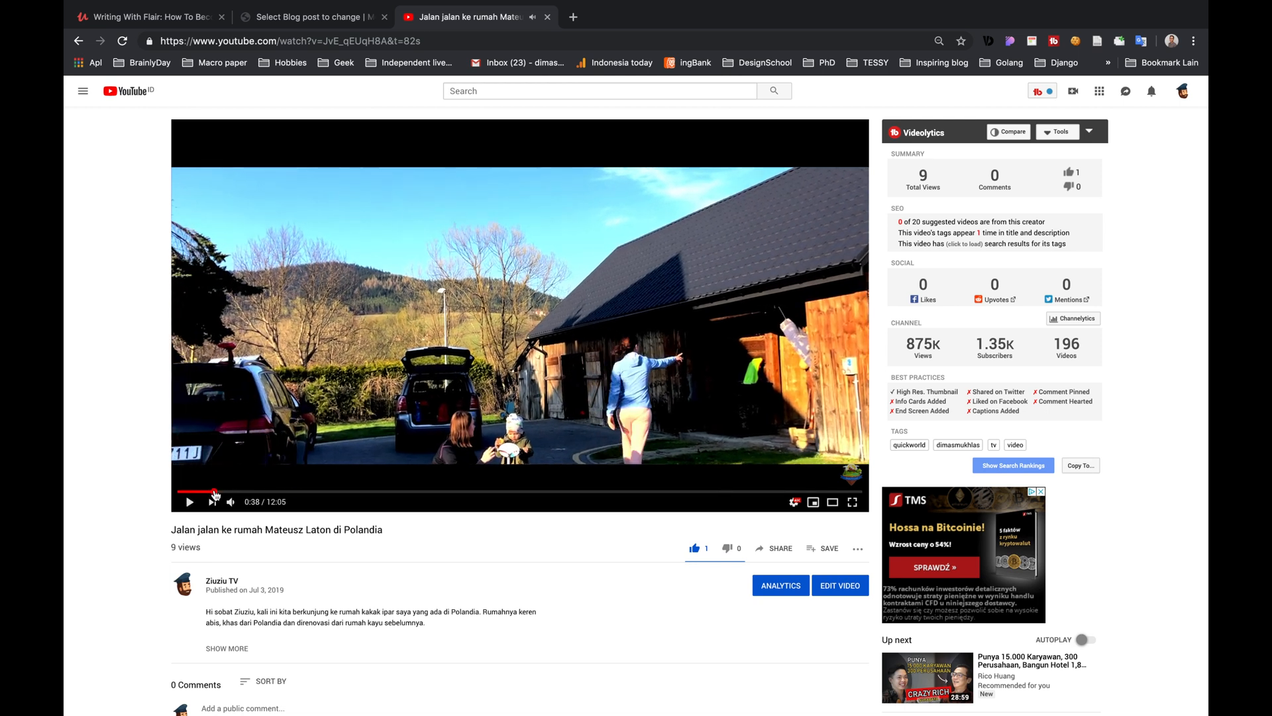
mouse_move(217, 492)
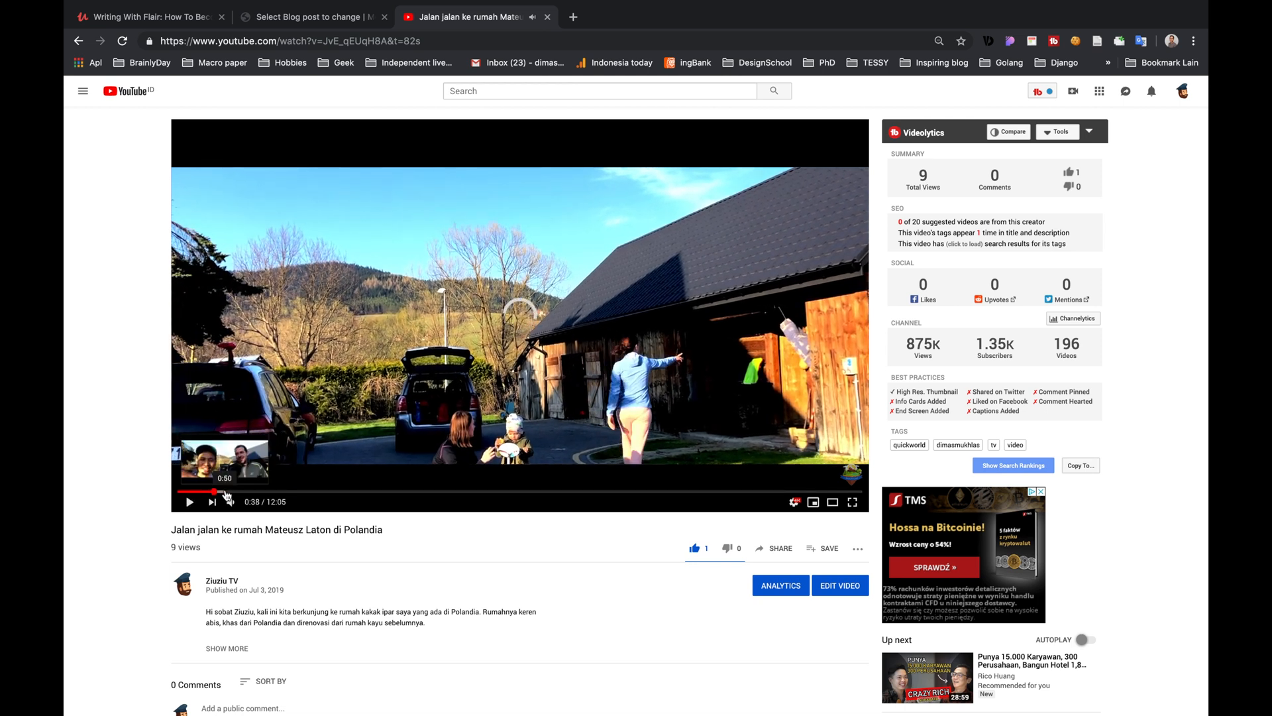
left_click(190, 501)
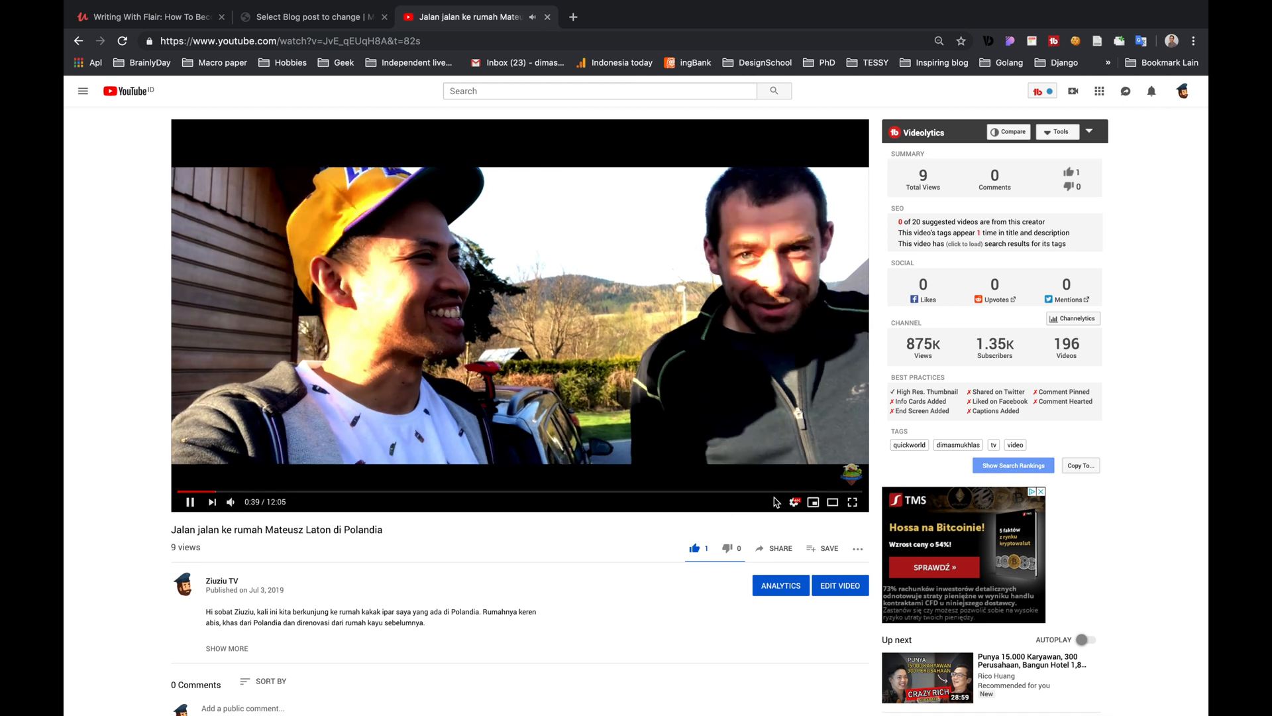
Reopen the playback settings menu and inspect its options while the video reloads.
left_click(794, 501)
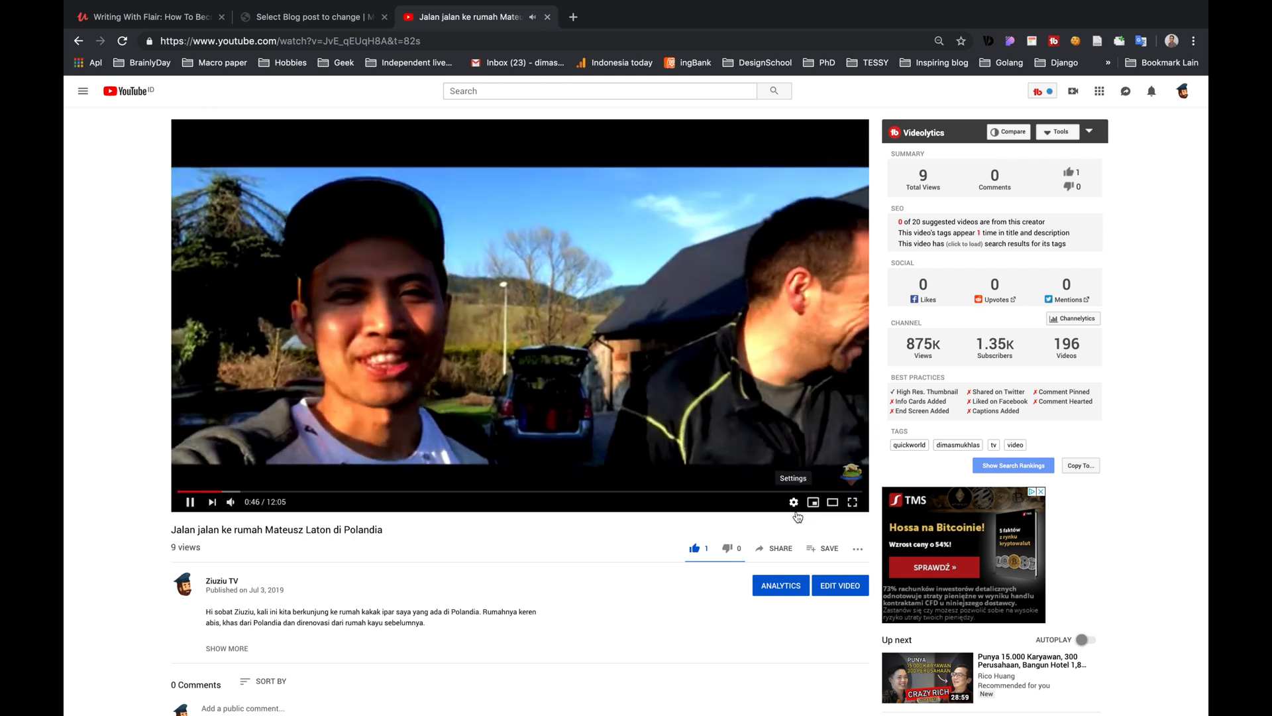
left_click(794, 501)
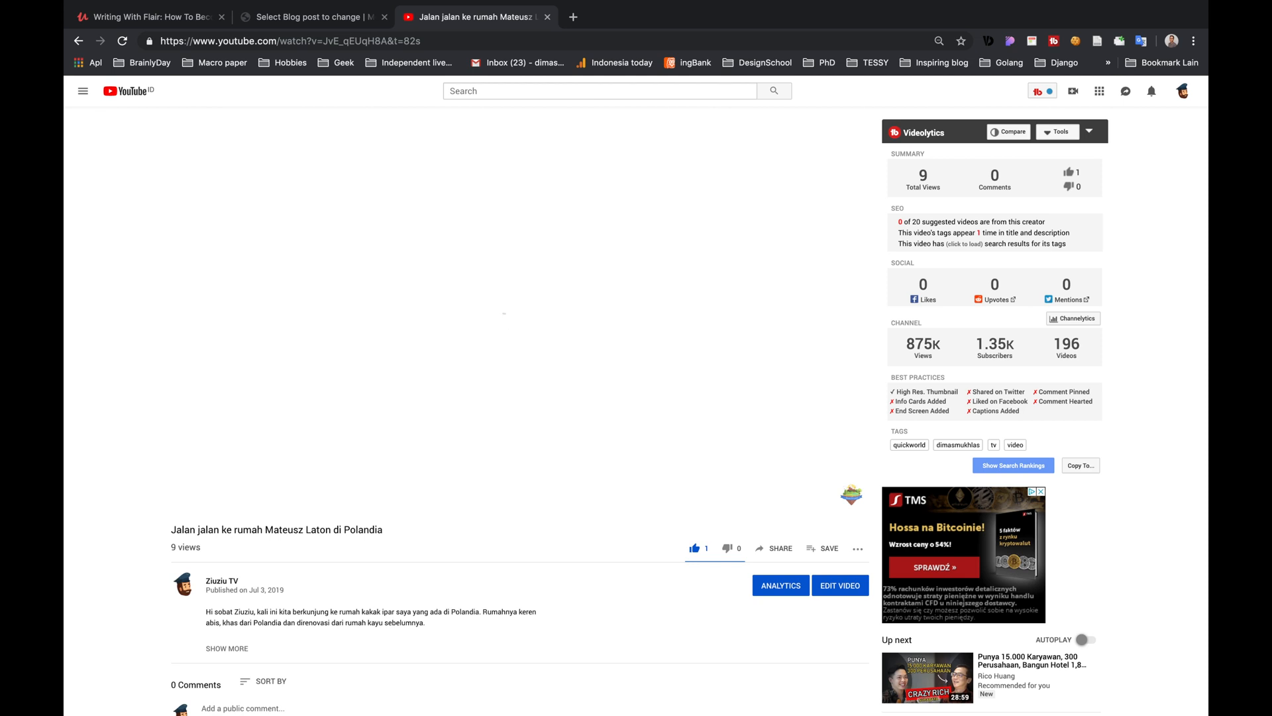
left_click(520, 317)
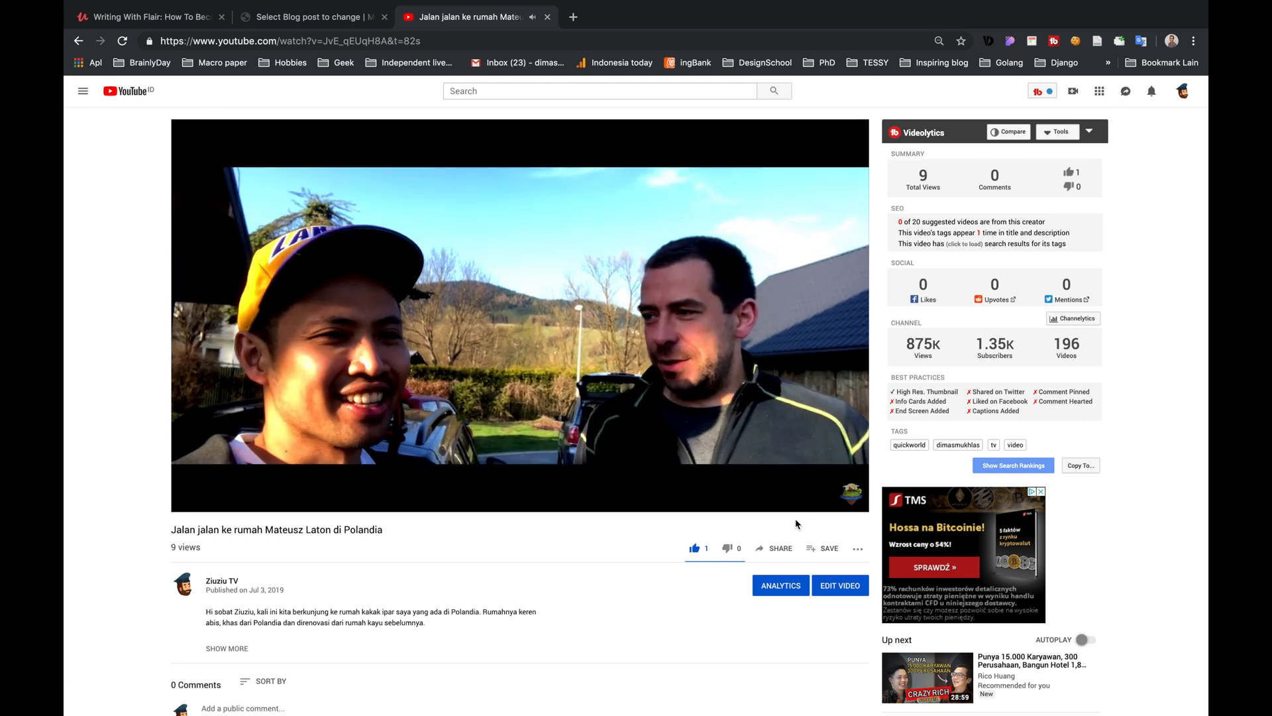